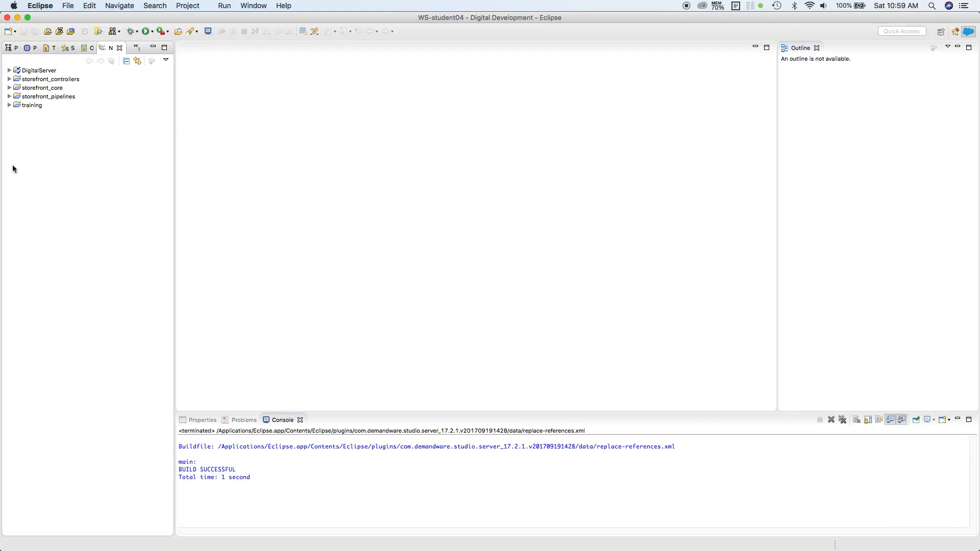
mouse_move(34, 116)
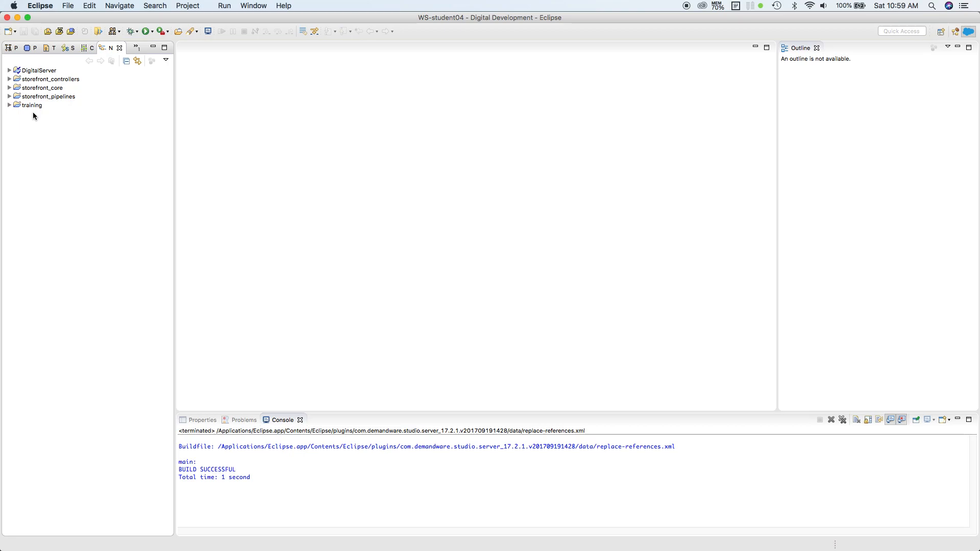
mouse_move(127, 147)
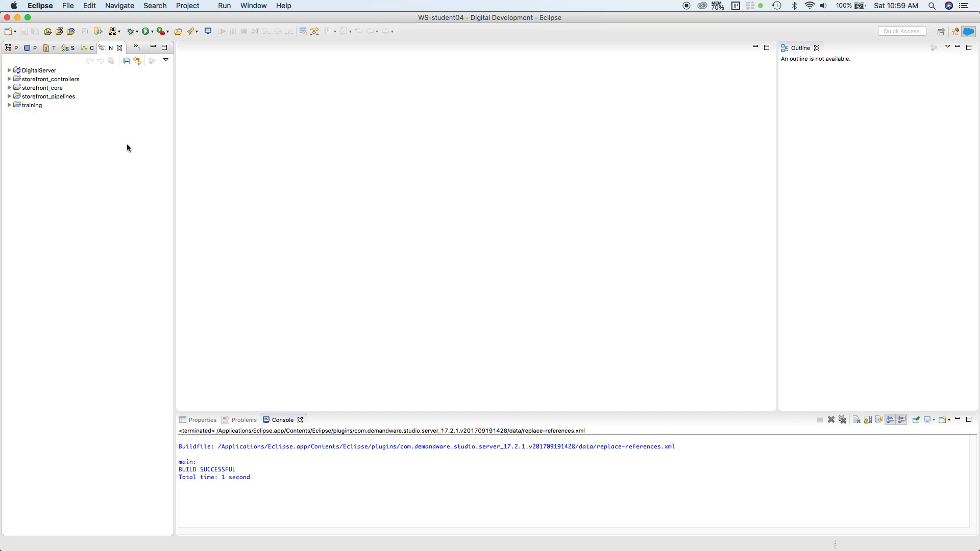
Expand storefront_controllers > cartridge > controllers to list Account.js, Cart.js and the other controllers
click(50, 96)
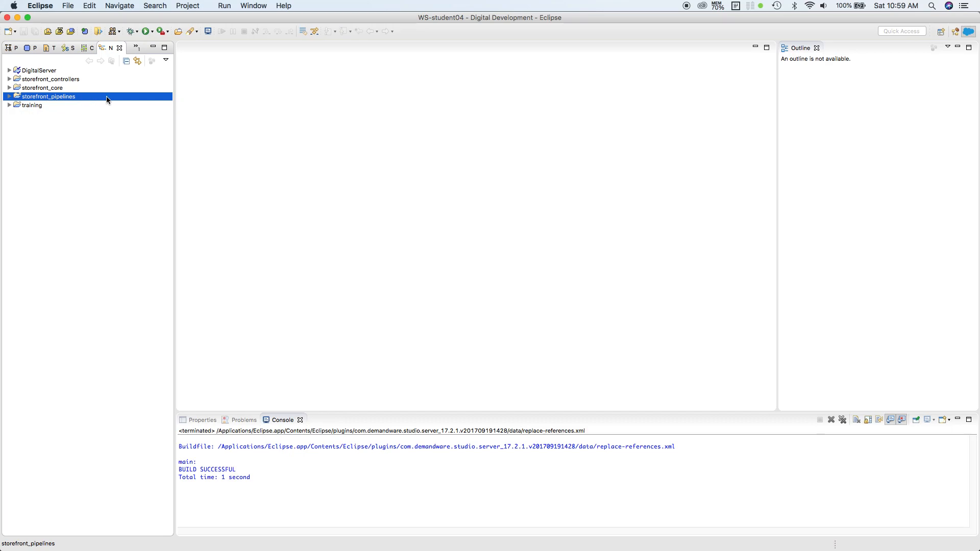
mouse_move(116, 102)
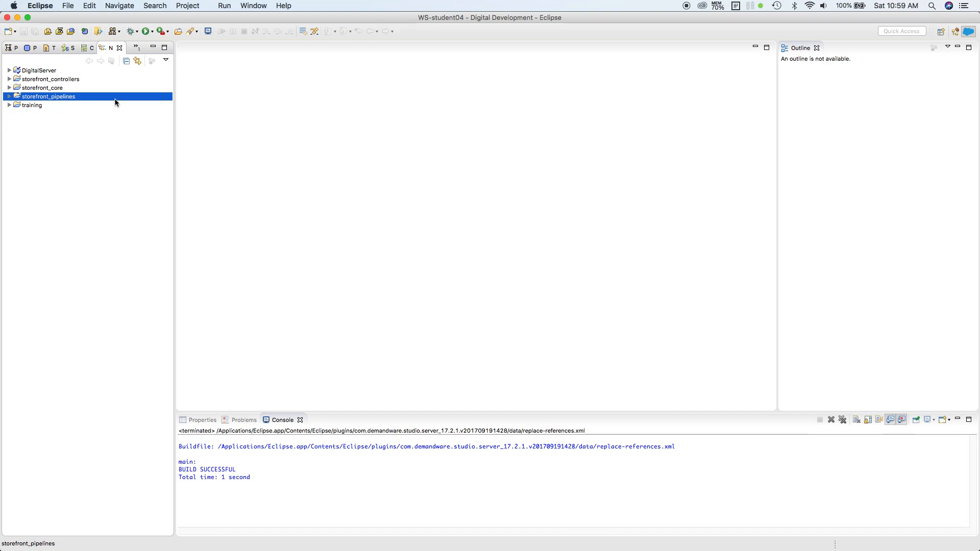
mouse_move(106, 99)
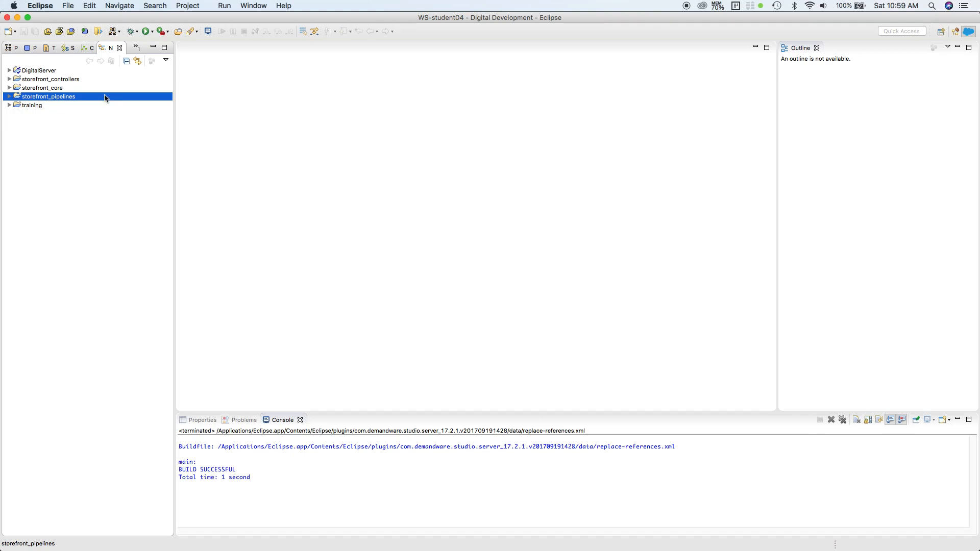
mouse_move(85, 81)
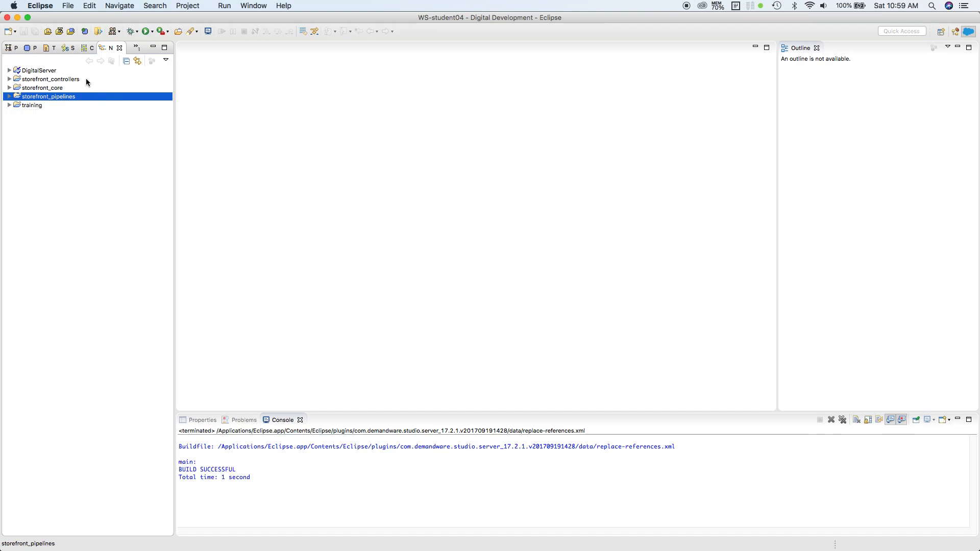
click(50, 78)
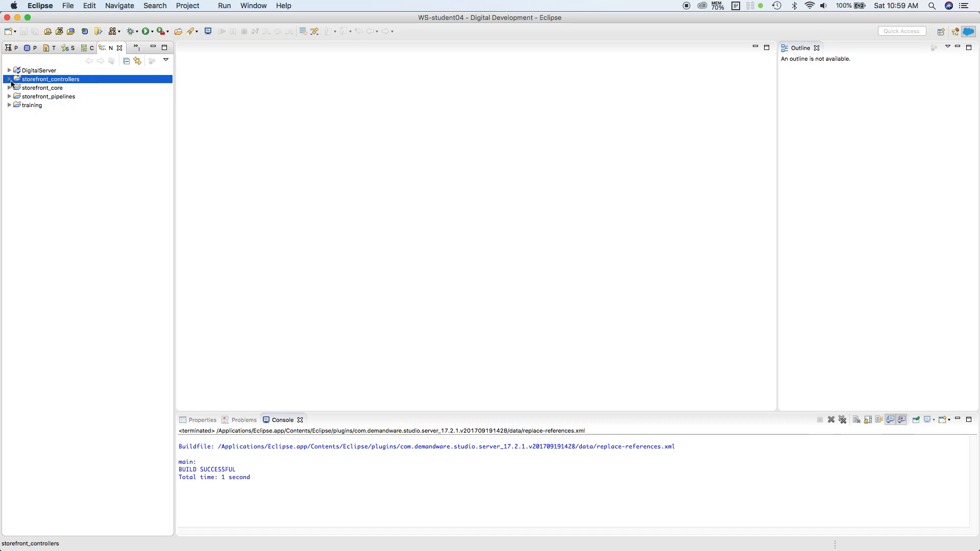
click(10, 78)
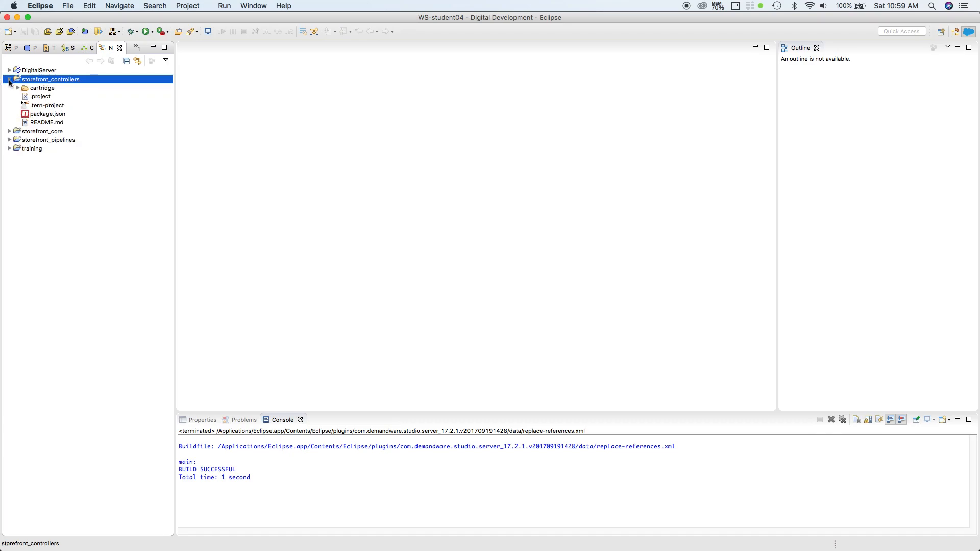
click(18, 87)
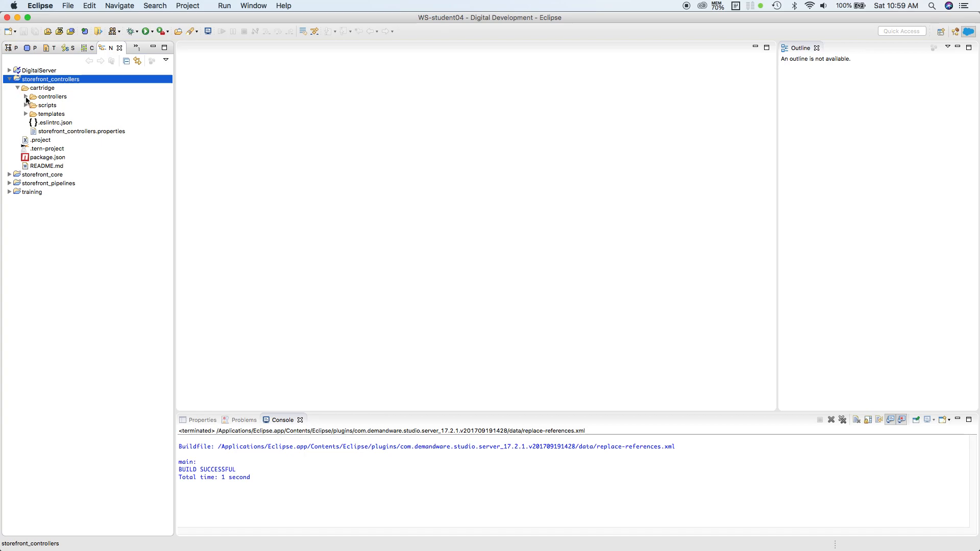
click(31, 96)
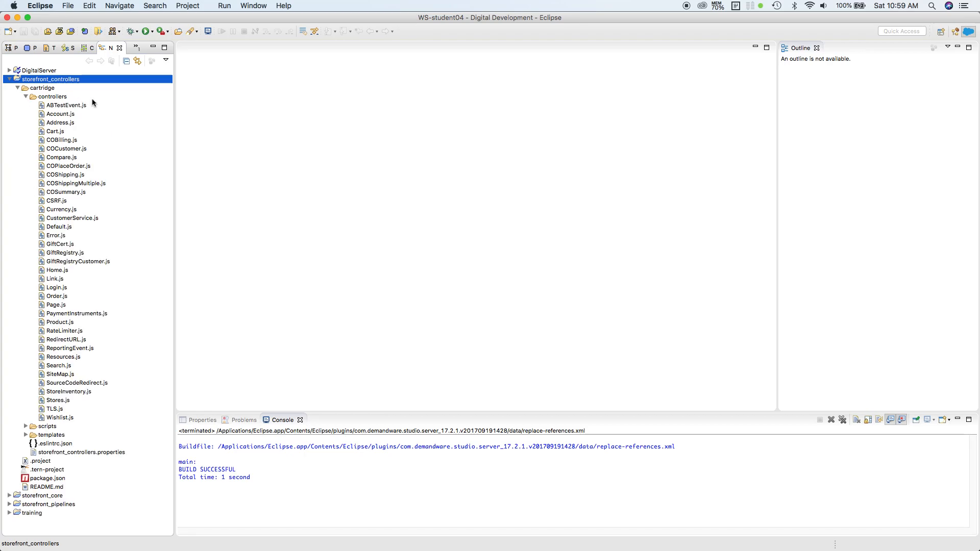
mouse_move(86, 432)
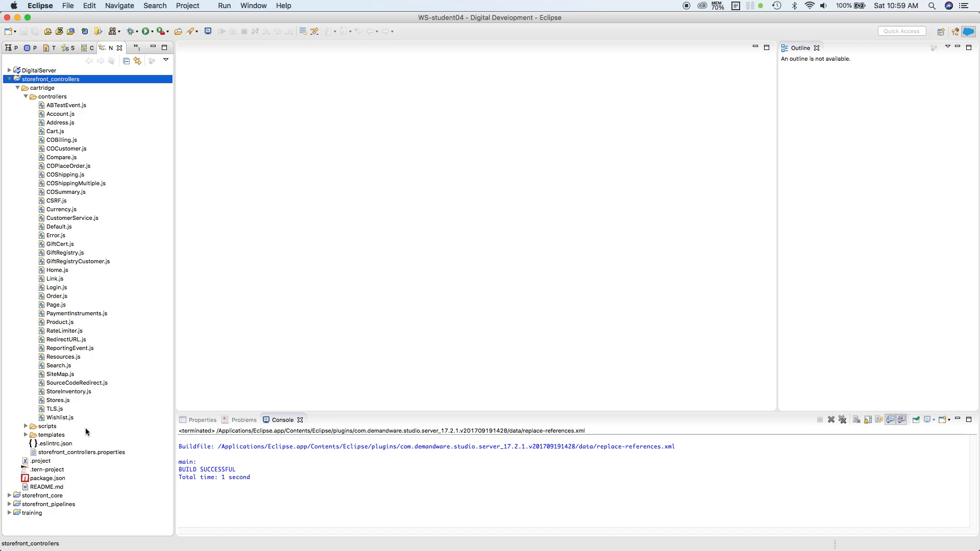
mouse_move(64, 125)
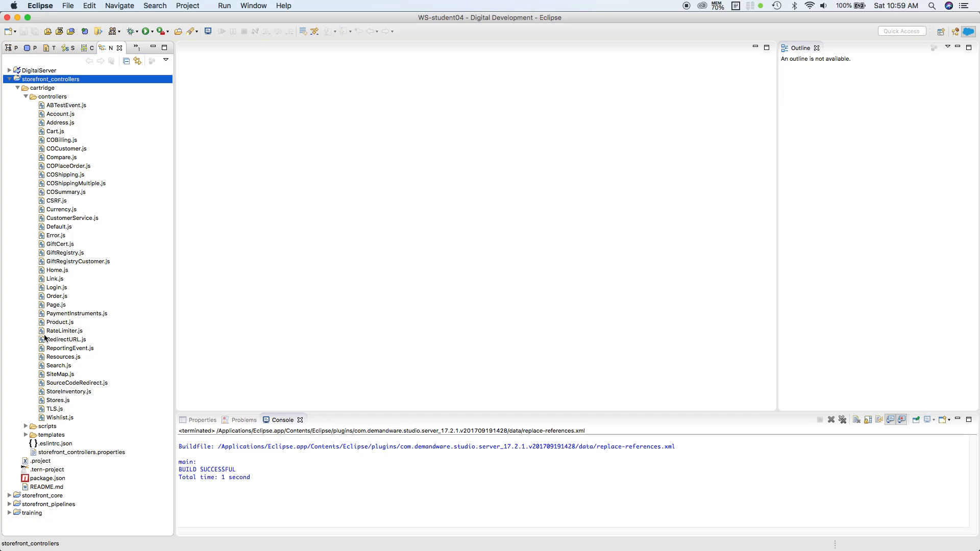
mouse_move(85, 318)
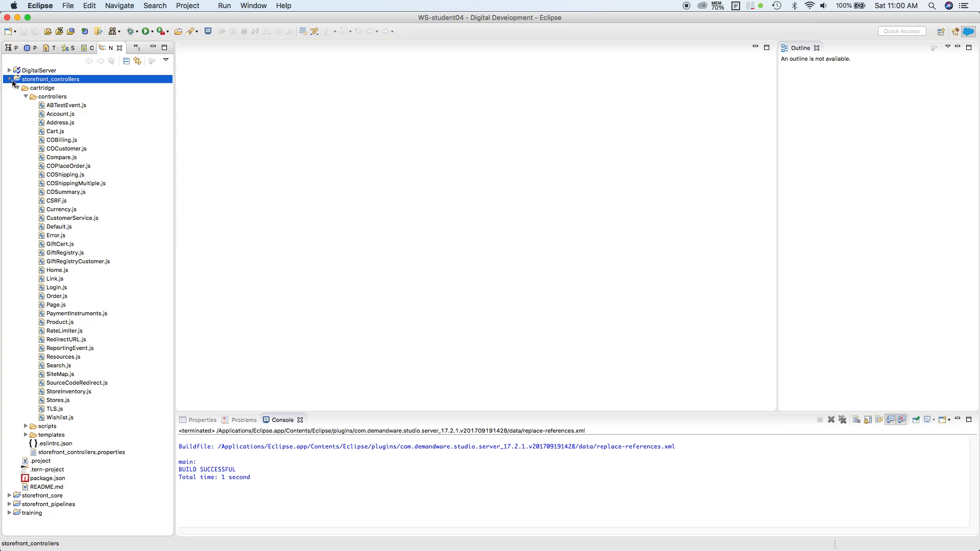
Collapse storefront_controllers, expand training and select its cartridge/controllers folder
click(9, 79)
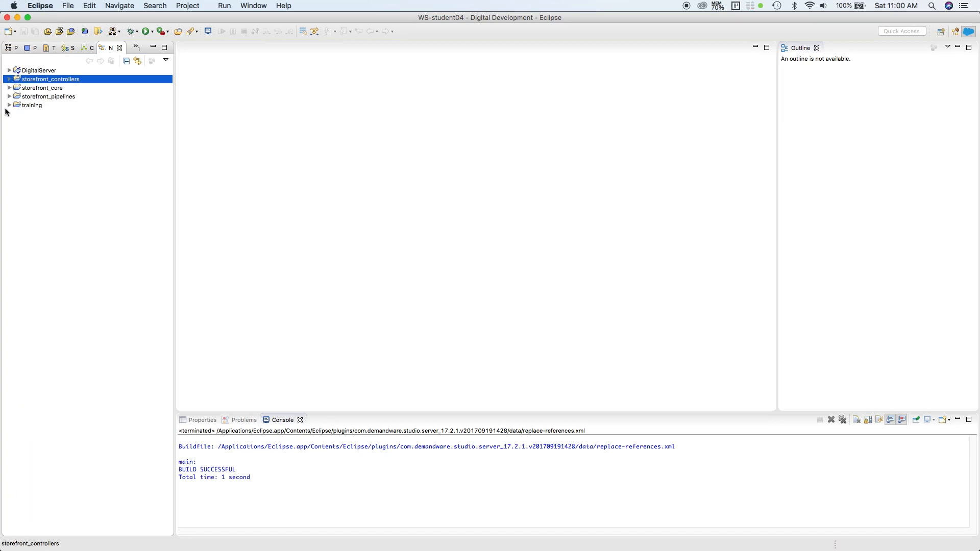
click(9, 105)
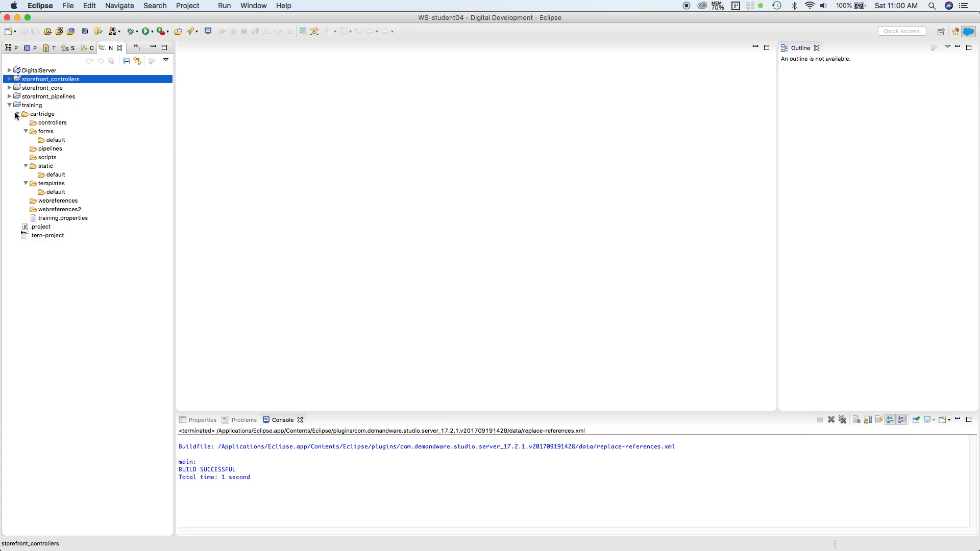
click(16, 114)
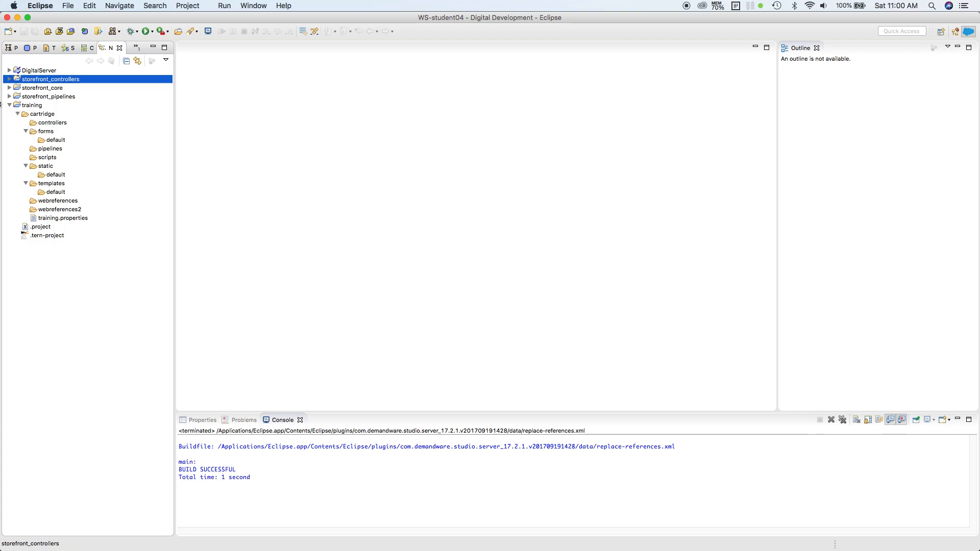
click(31, 106)
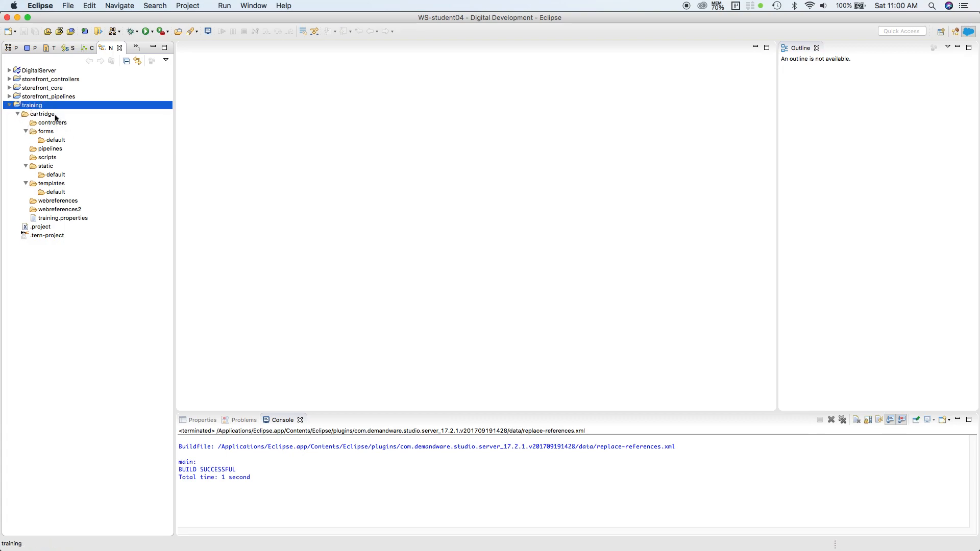
click(52, 122)
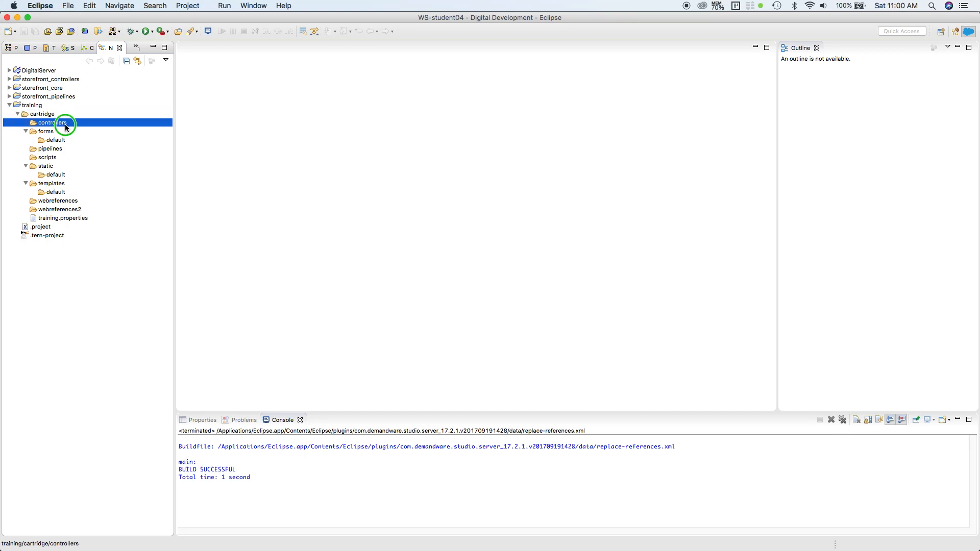
Start a New > Controller on the controllers folder and name it HelloWorld.js
right_click(47, 121)
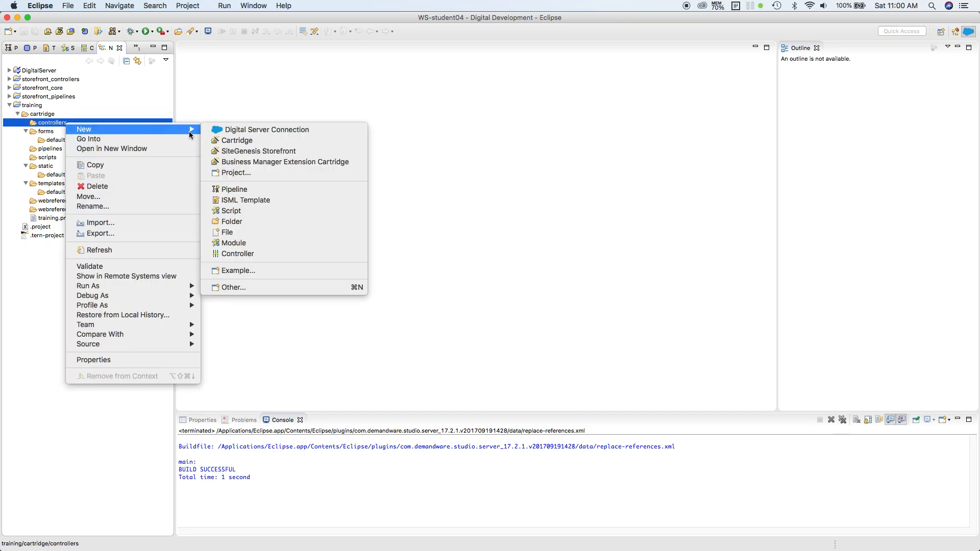
mouse_move(277, 262)
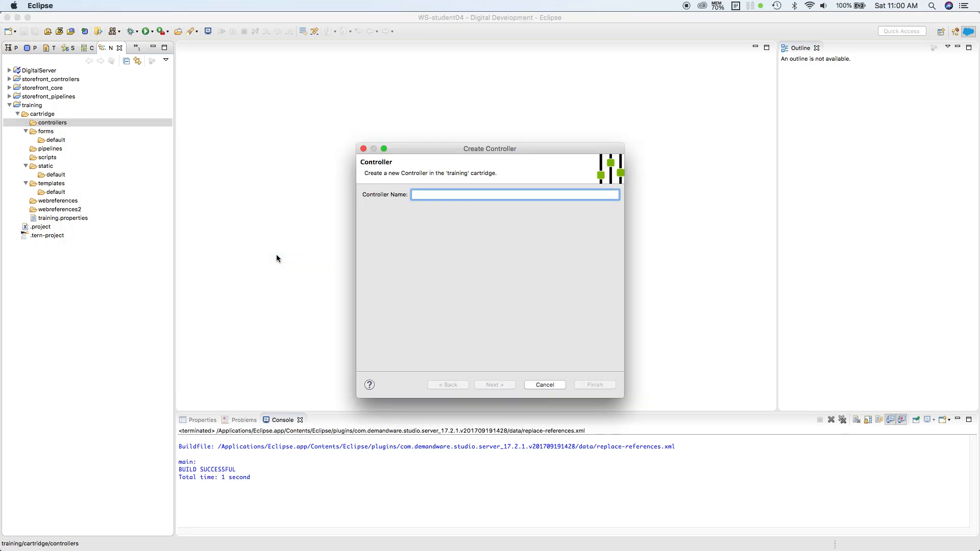
text(Ho)
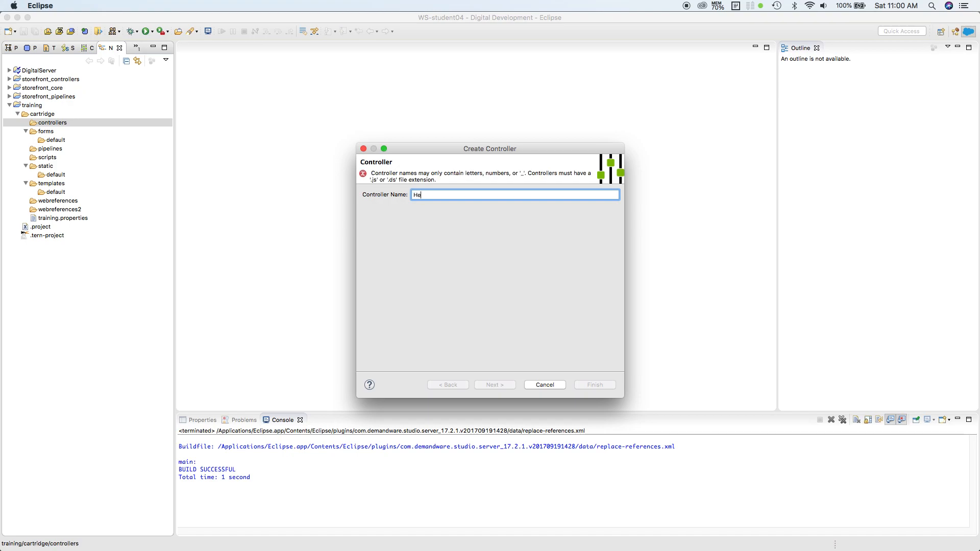
text(llo)
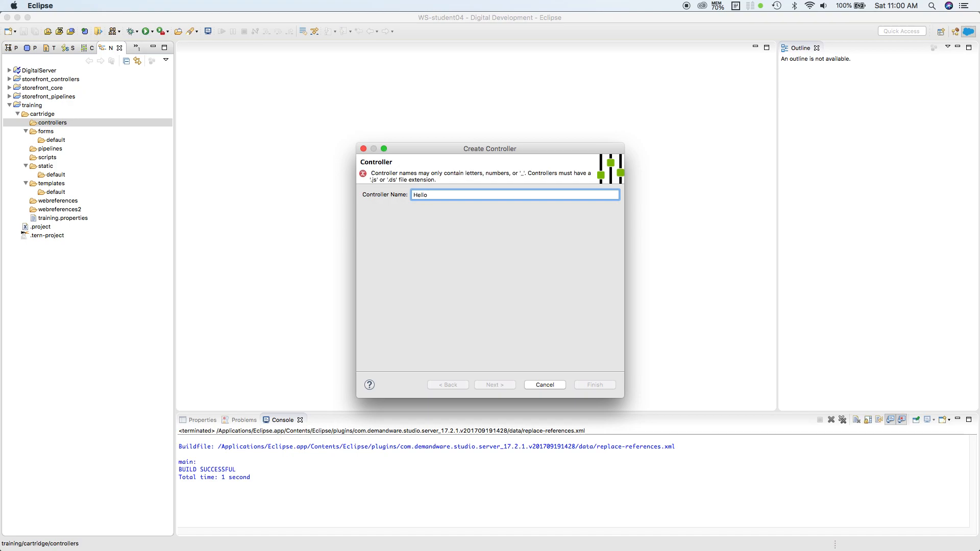
text(World.)
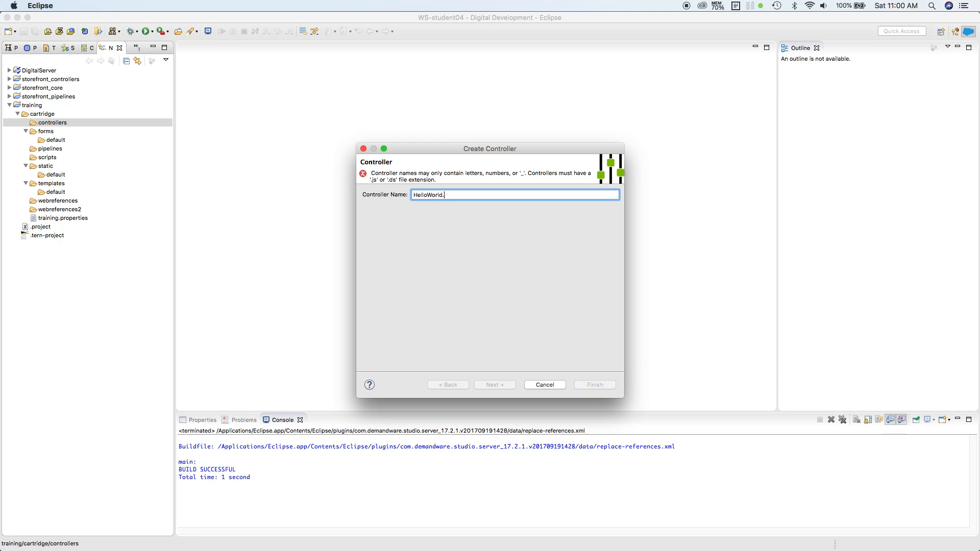
text(j)
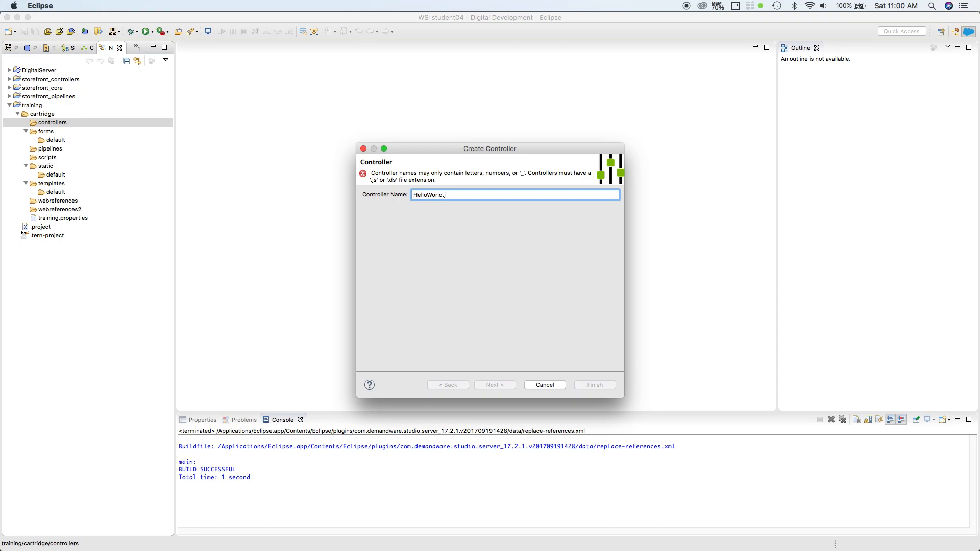
text(js)
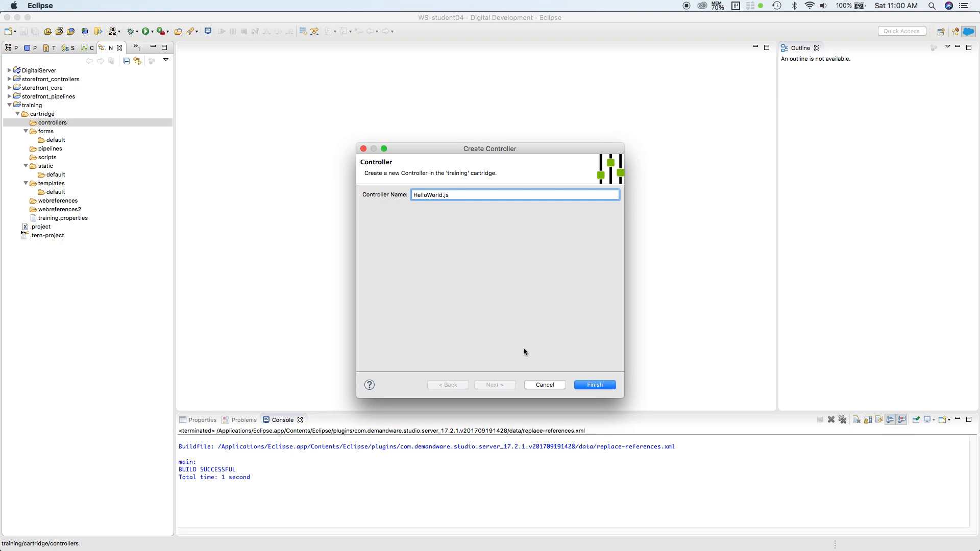
mouse_move(593, 385)
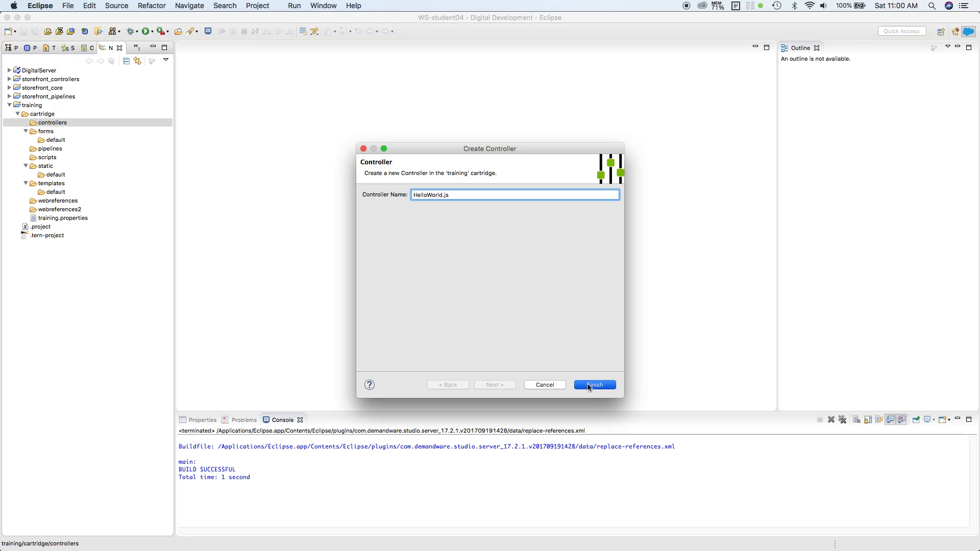
Finish creating HelloWorld.js and place the cursor in its new editor
click(593, 385)
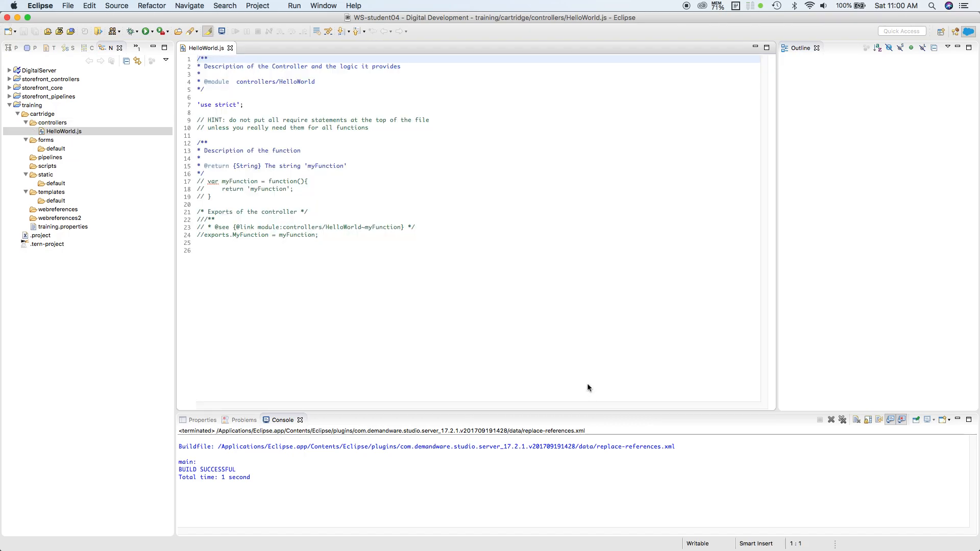
click(197, 60)
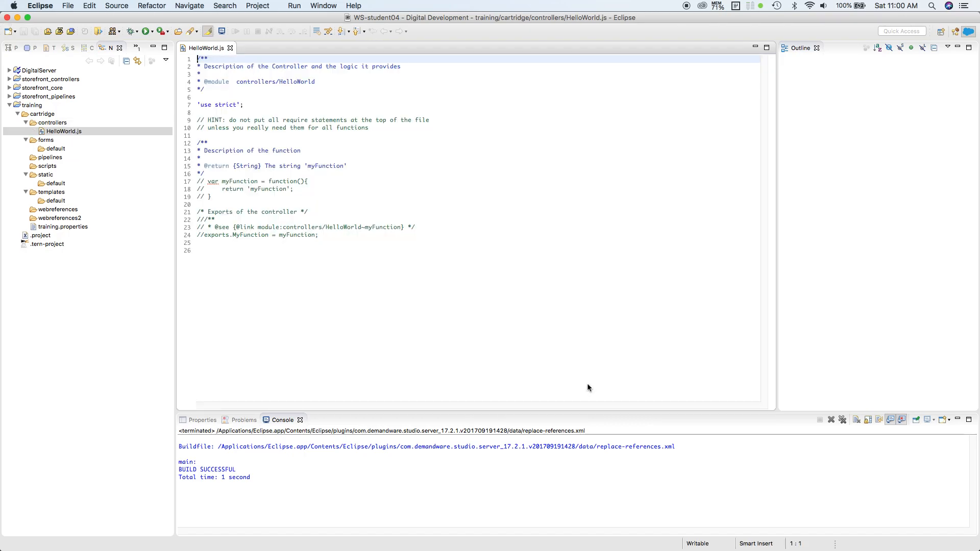
mouse_move(388, 296)
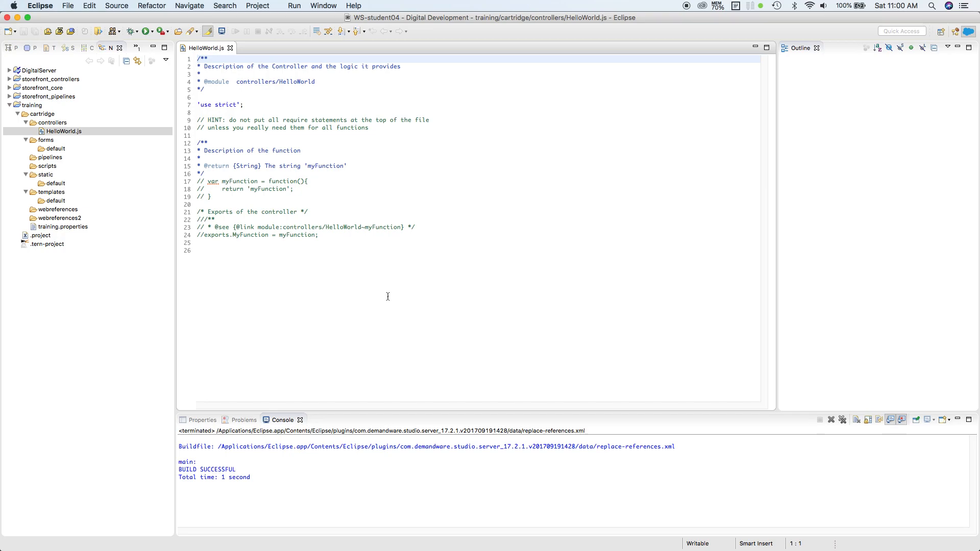
mouse_move(388, 301)
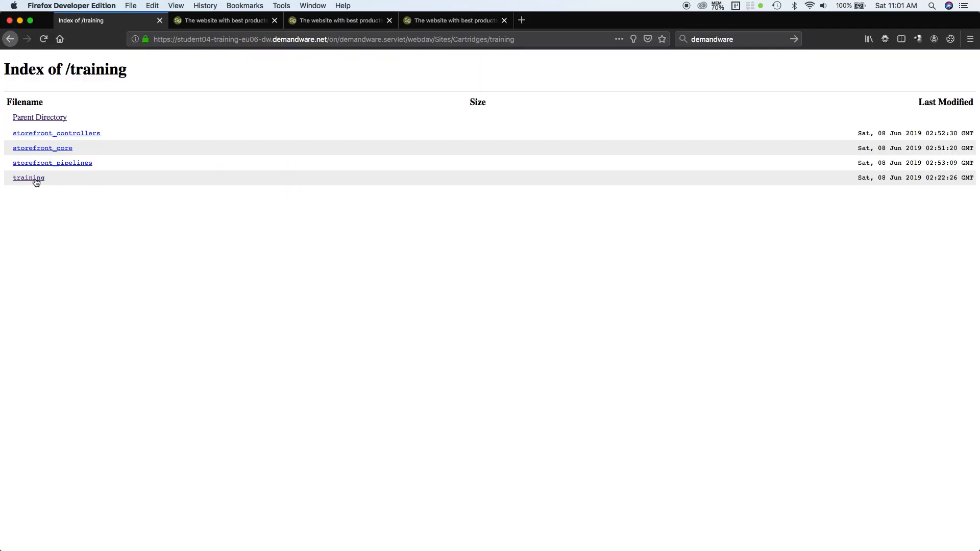
Browse the WebDAV index into training/cartridge/controllers to confirm HelloWorld.js is on the server
click(29, 177)
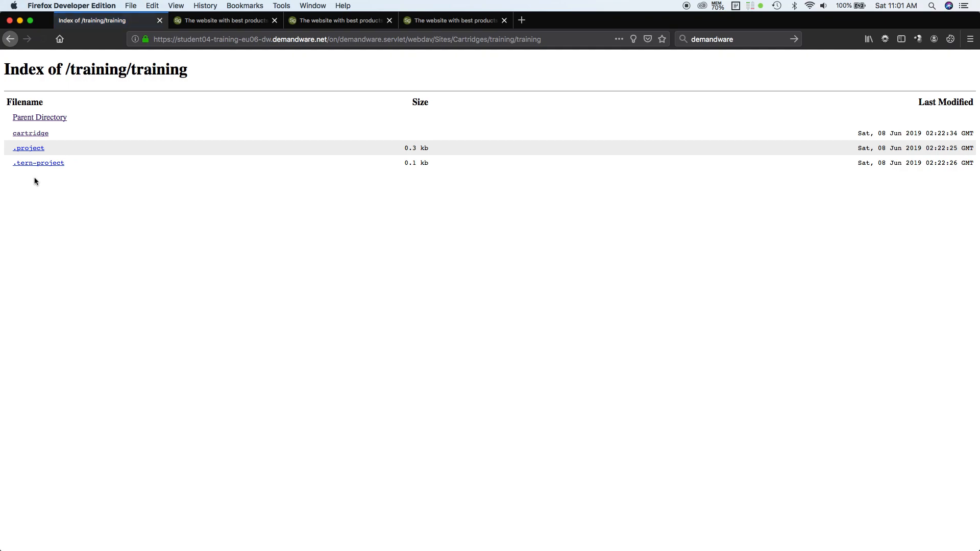
click(30, 133)
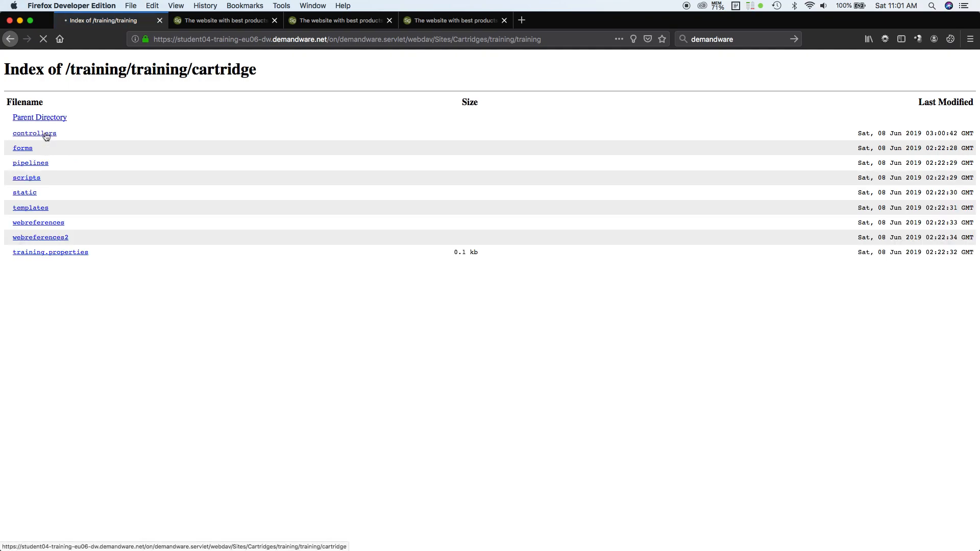
click(34, 133)
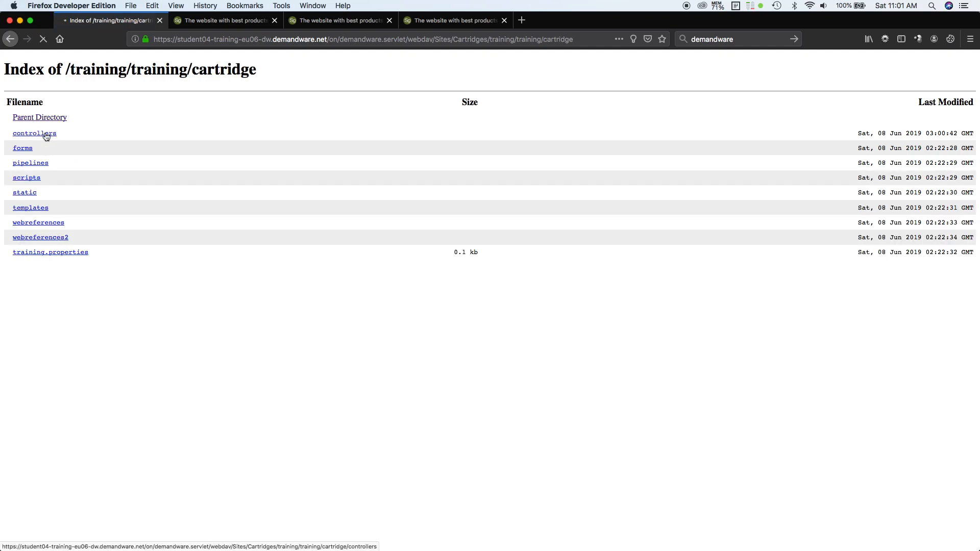
click(35, 133)
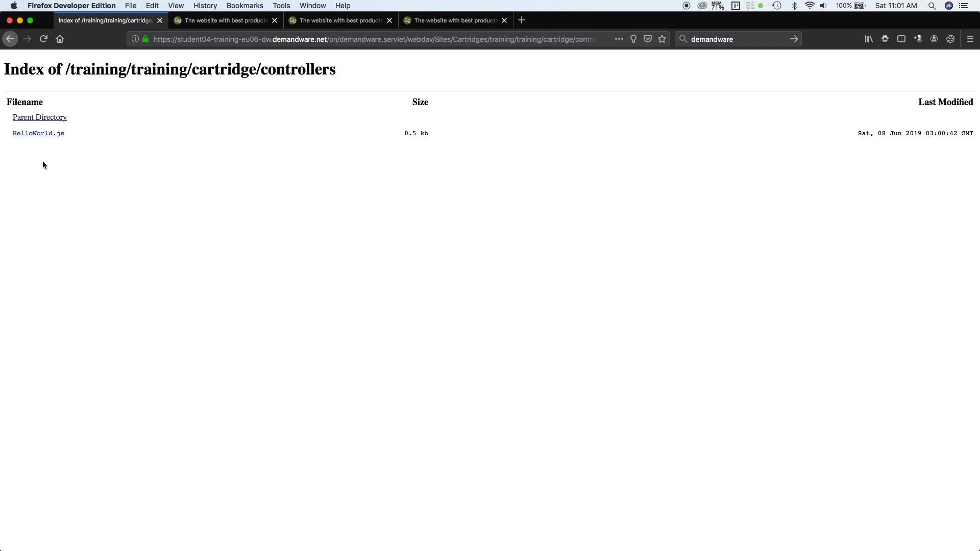
mouse_move(57, 202)
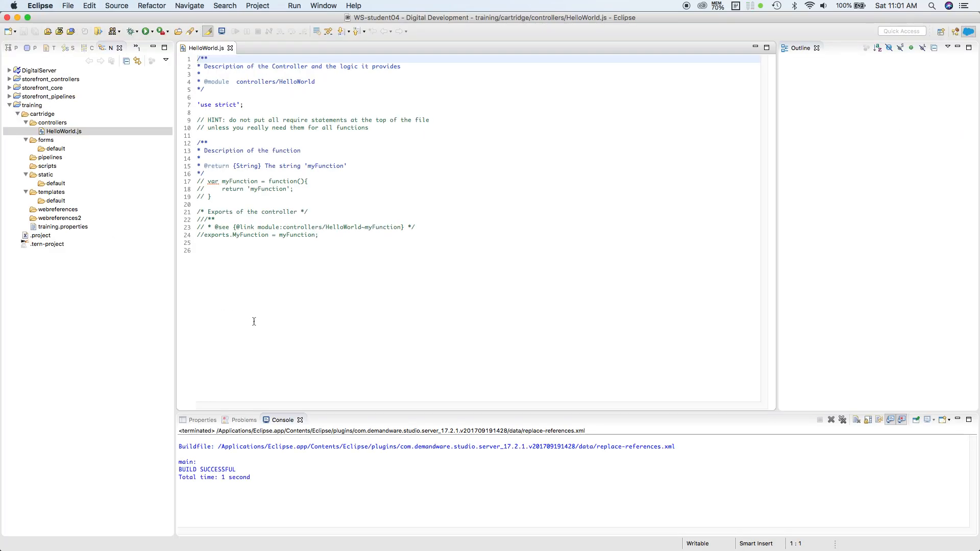
Delete the template body below 'use strict'; and leave a fresh empty line
click(251, 250)
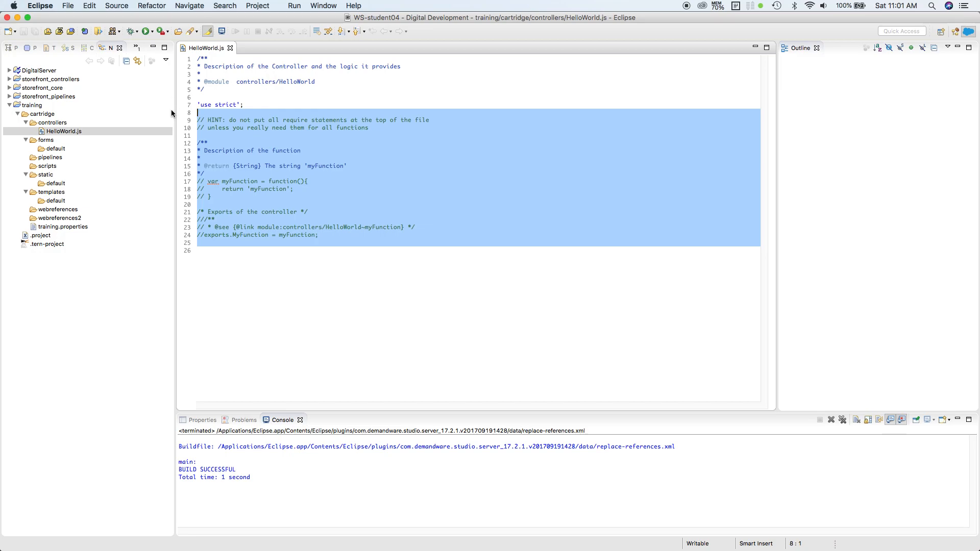
key(Delete)
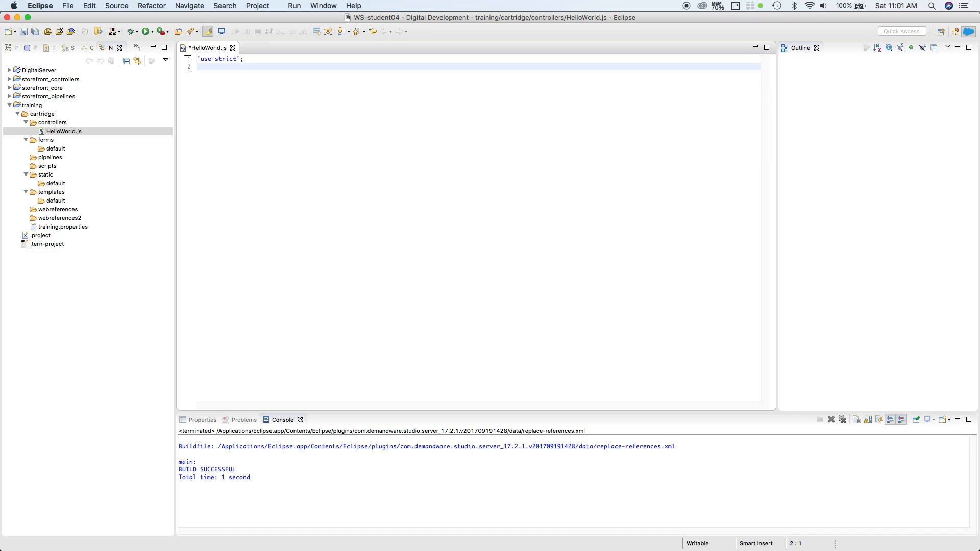
key(Return)
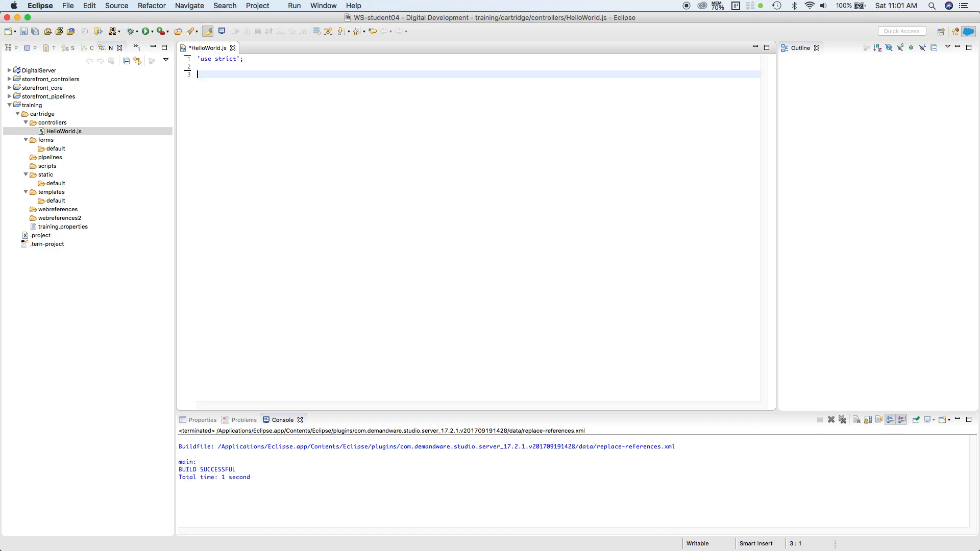
Write exports.Start = function() {} on line 3 of HelloWorld.js
text(e)
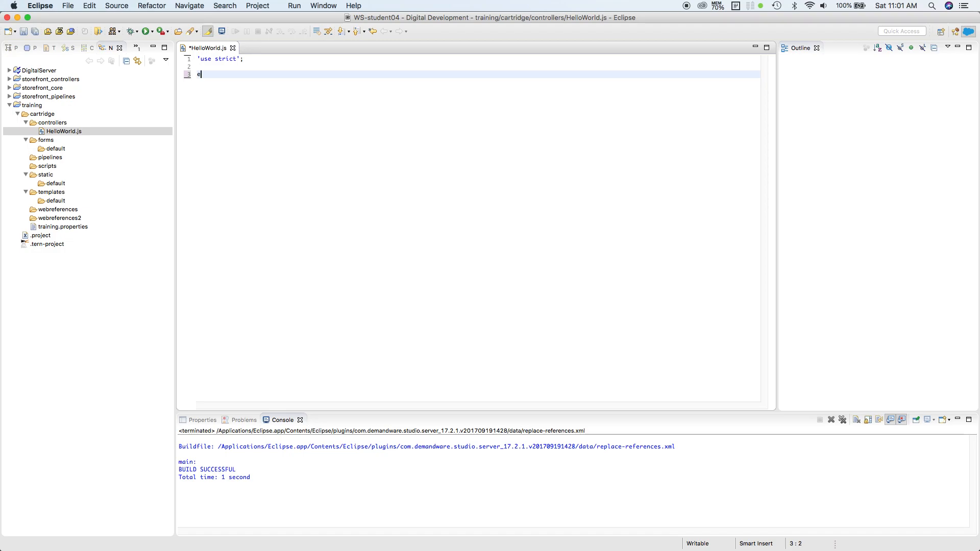
text(xpor)
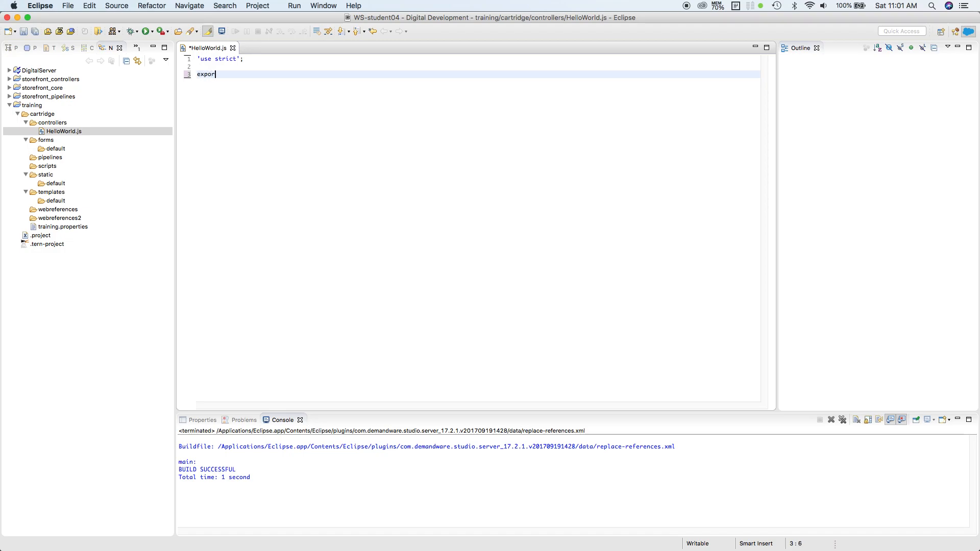
text(ts.)
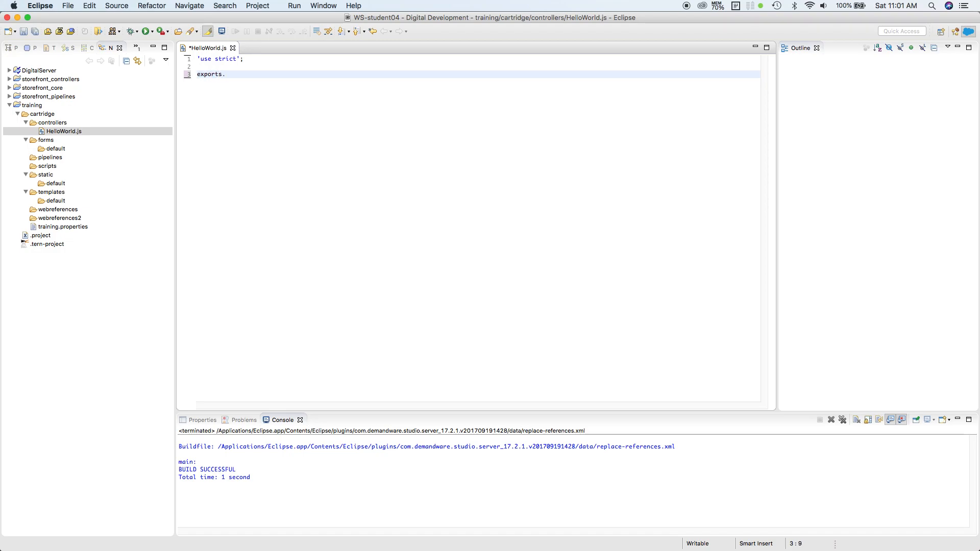
text(Start)
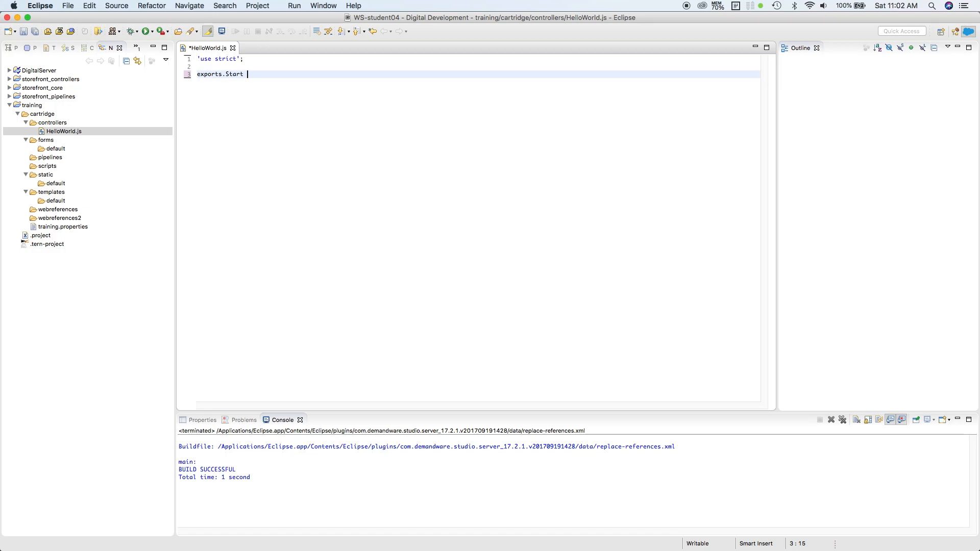
key(Backspace)
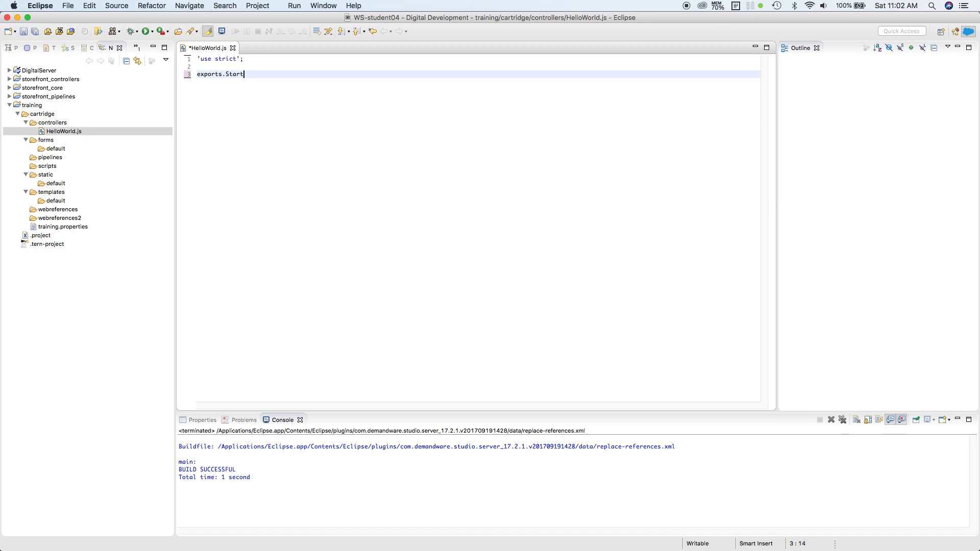
text(.pu)
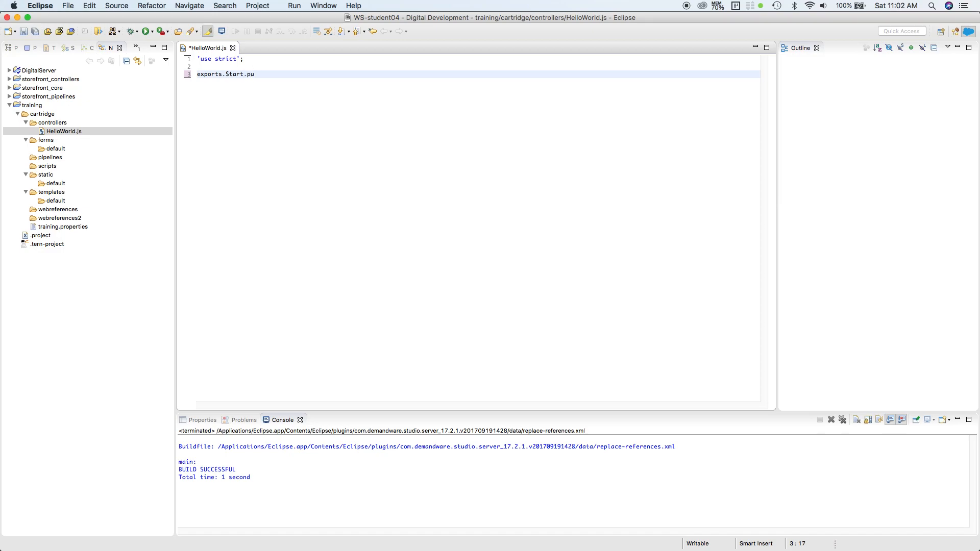
text(blic)
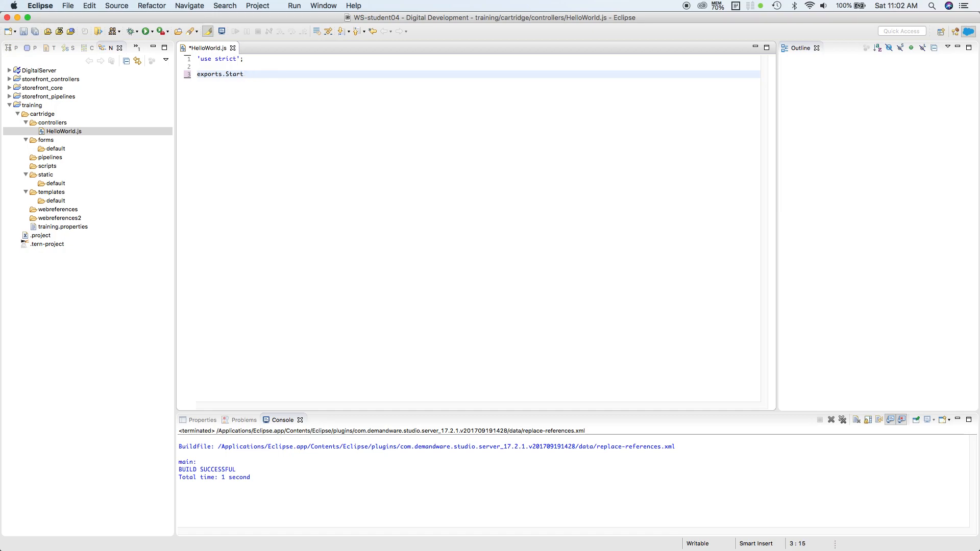
text(= fun)
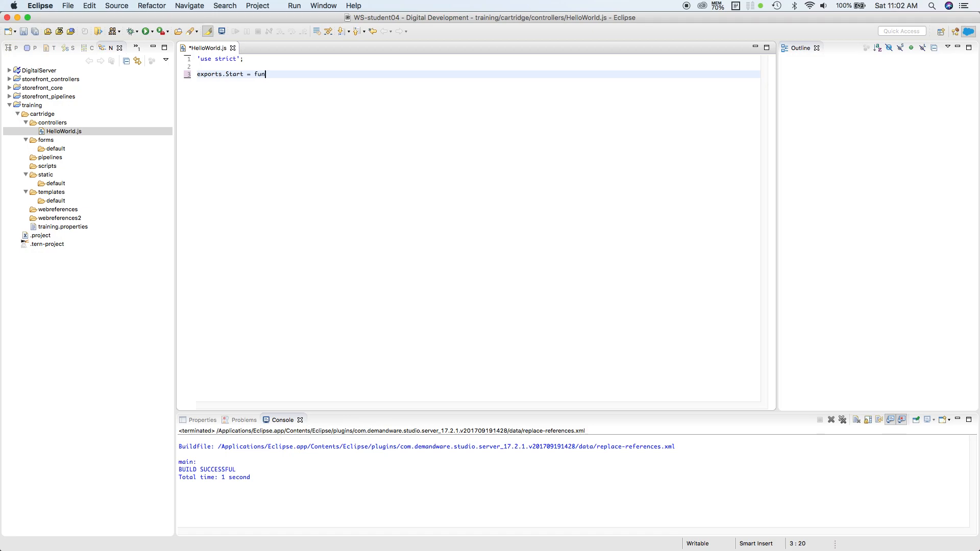
text(ction)
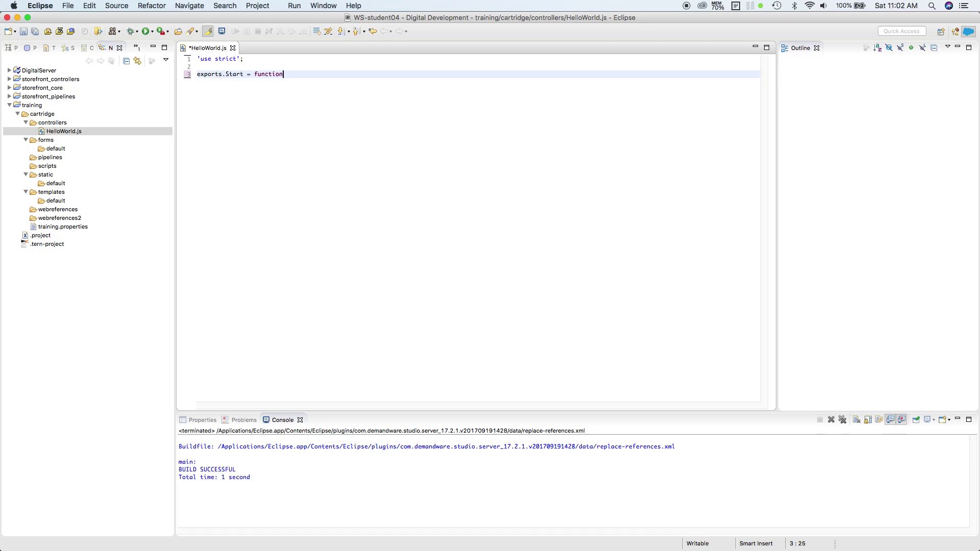
text(())
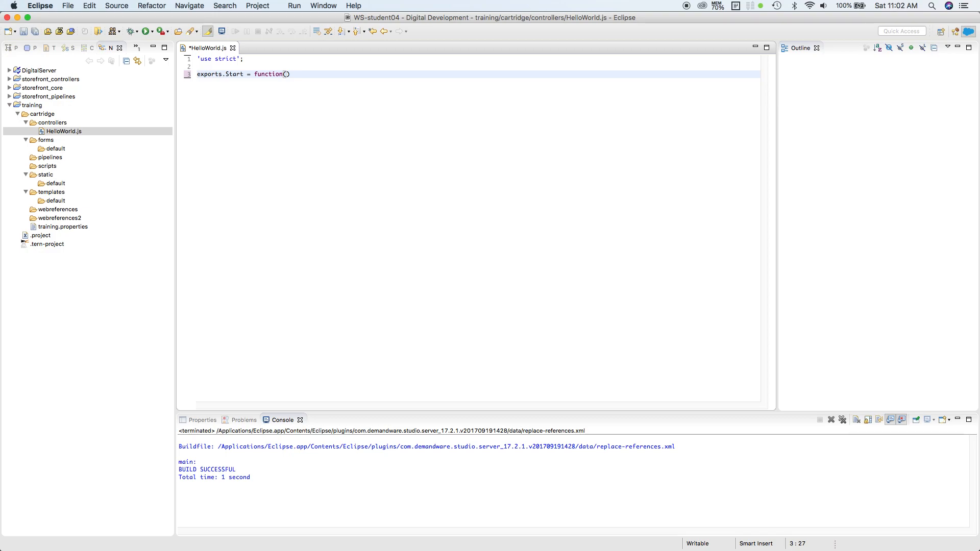
text({})
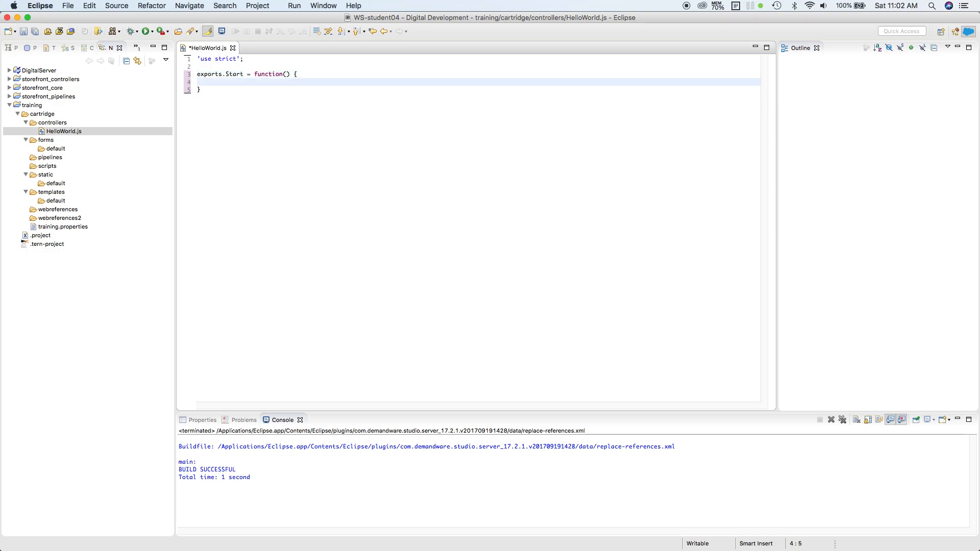
Inside Start, set the response content type to text/html
click(212, 82)
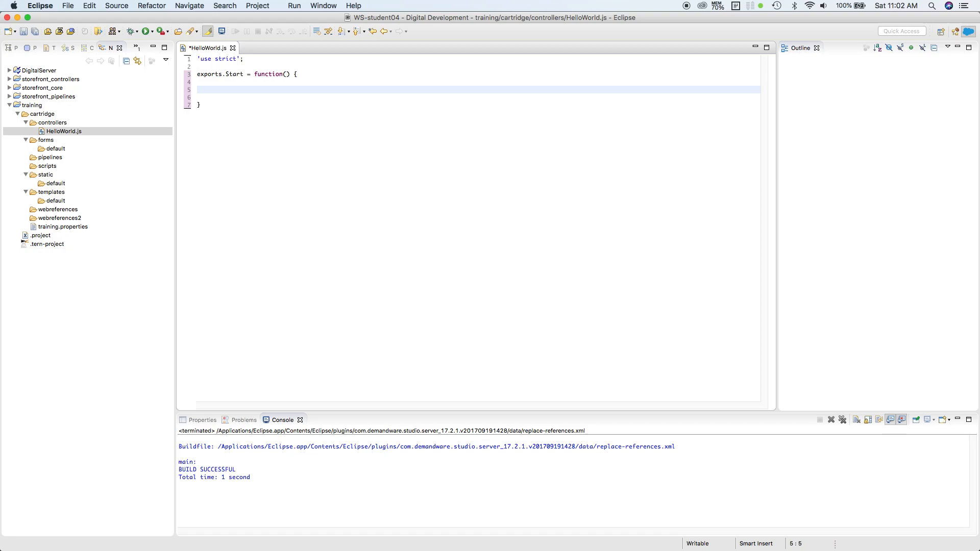
text(resp)
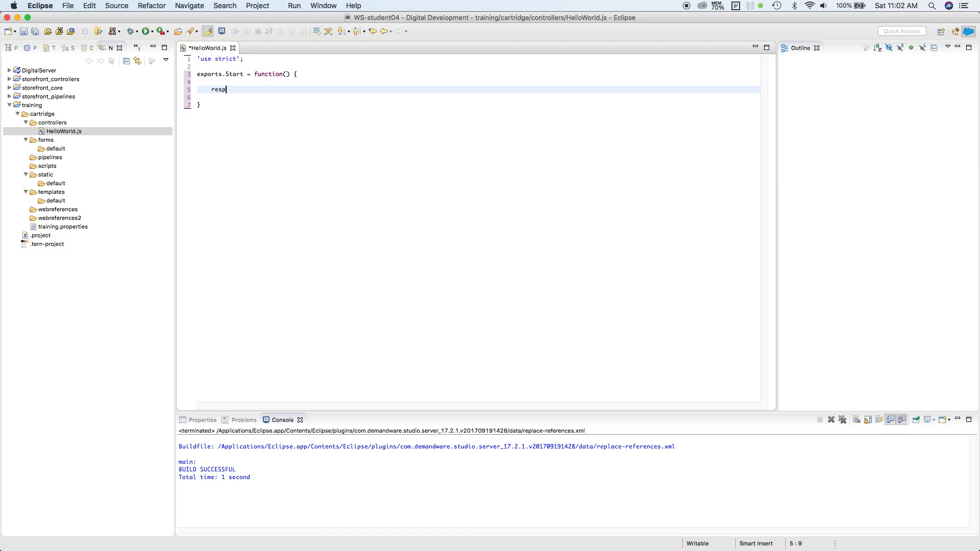
text(onse.)
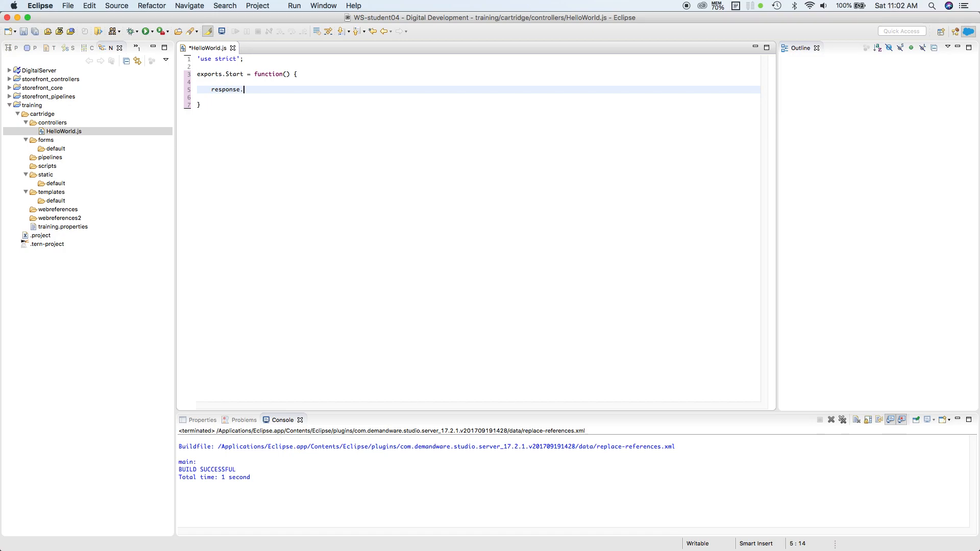
text(set)
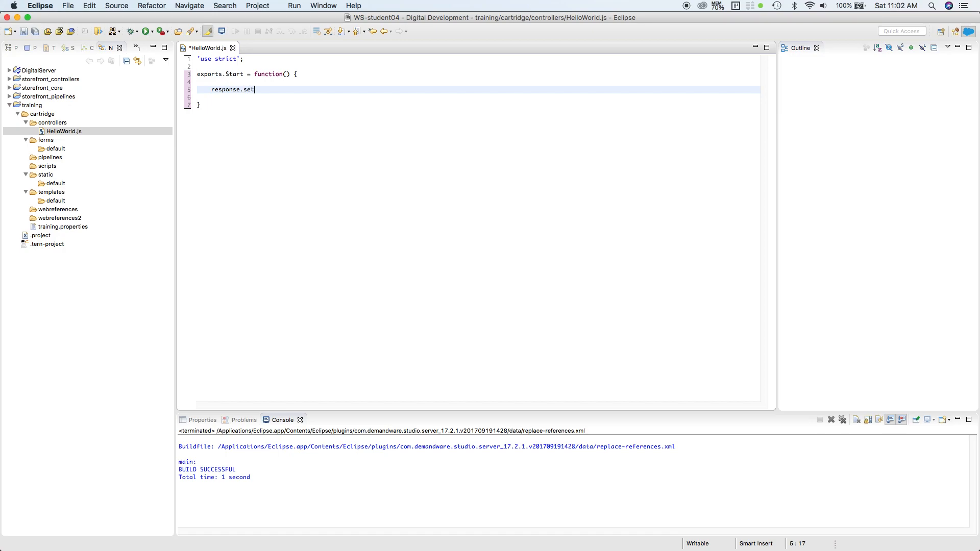
text(ContentType('');)
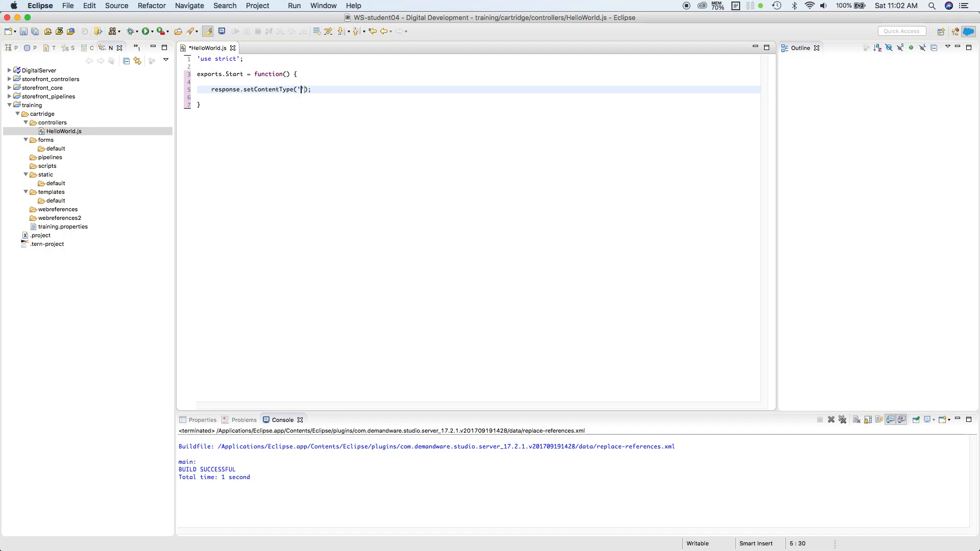
text(text/)
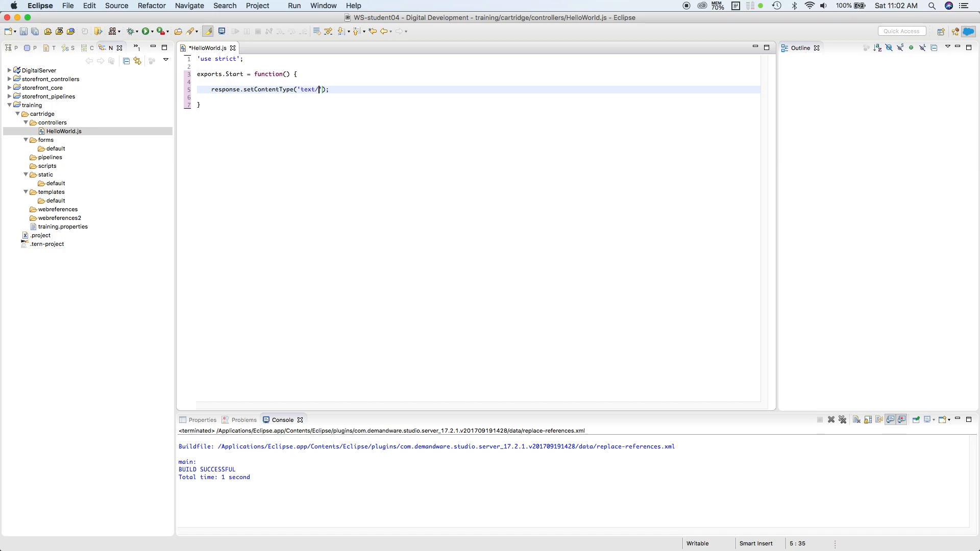
text(html)
click(479, 96)
text(r)
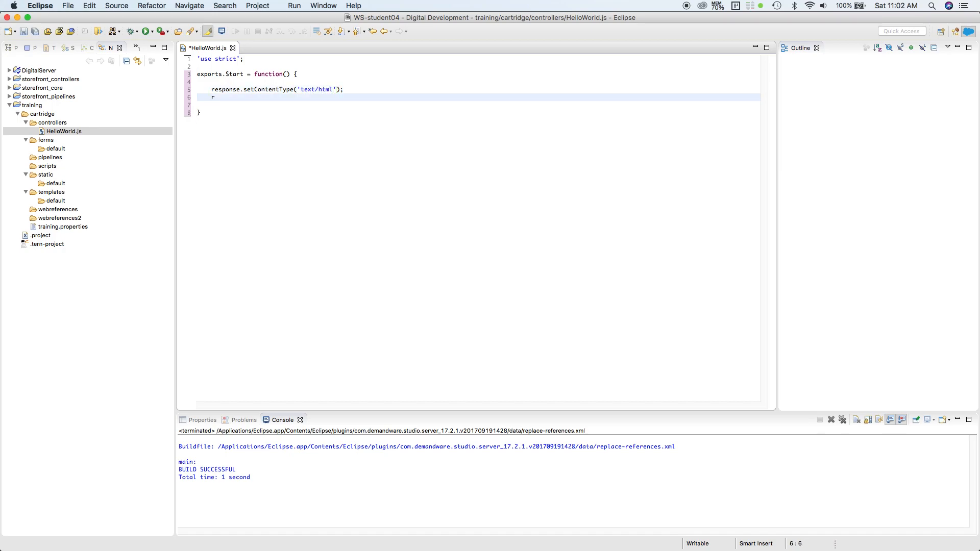
Add response.getWriter().println('Hello World'); and move below the closing brace
text(esponse)
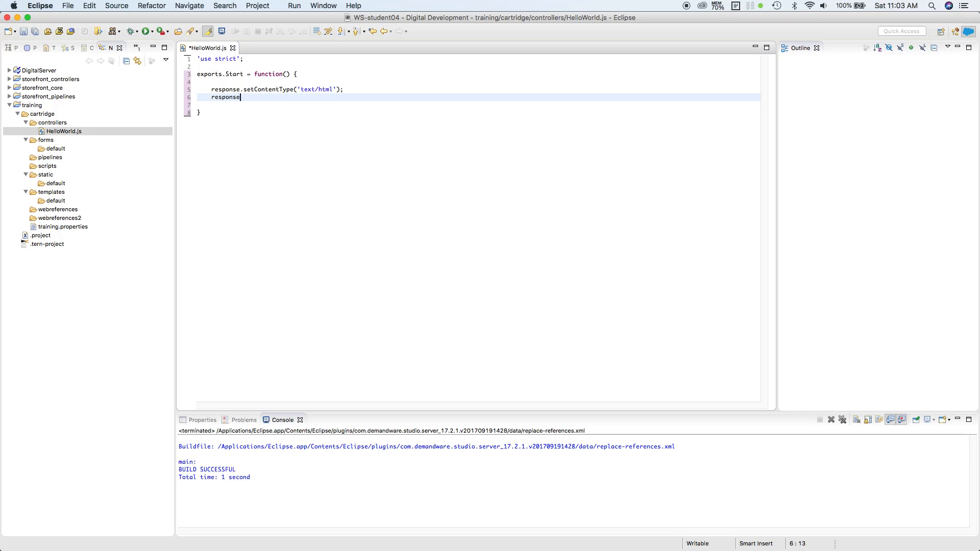
text(.)
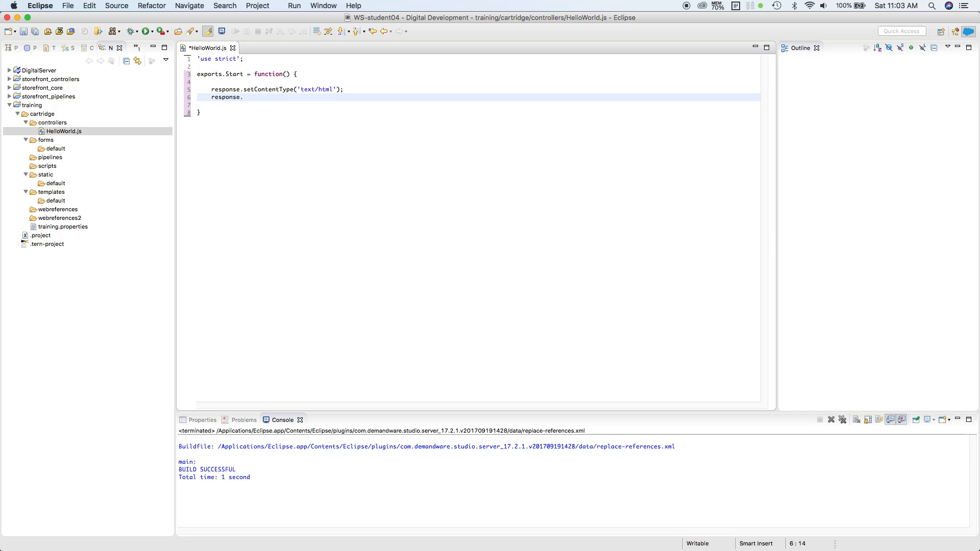
text(get)
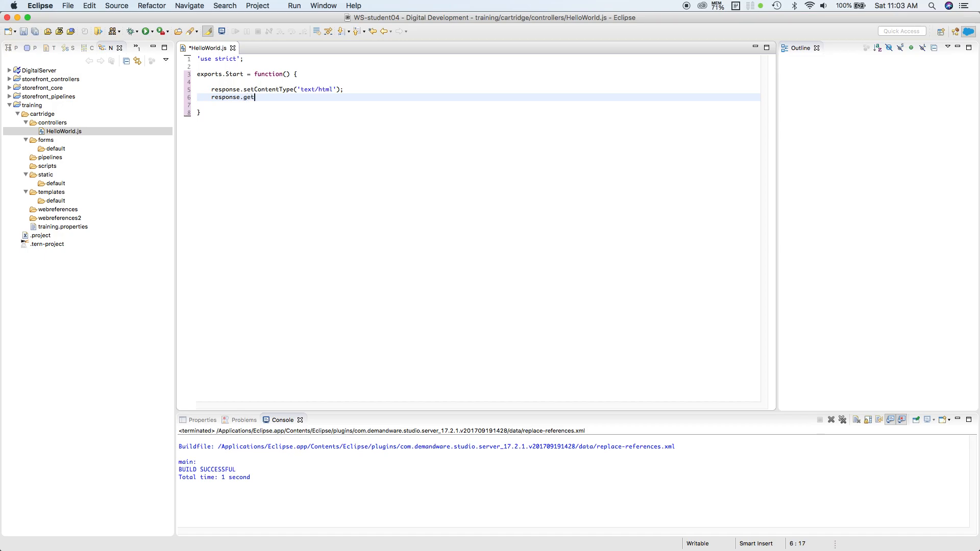
text(Write)
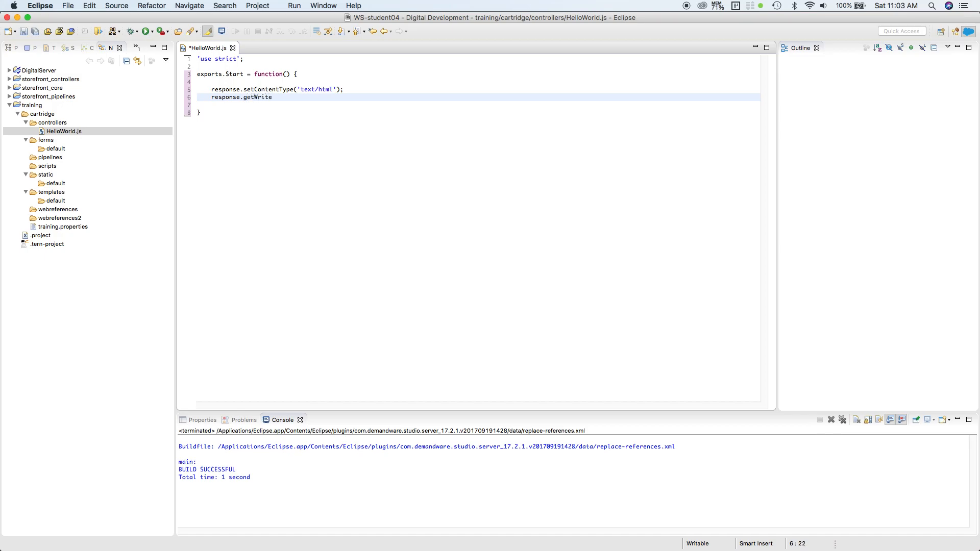
text(r())
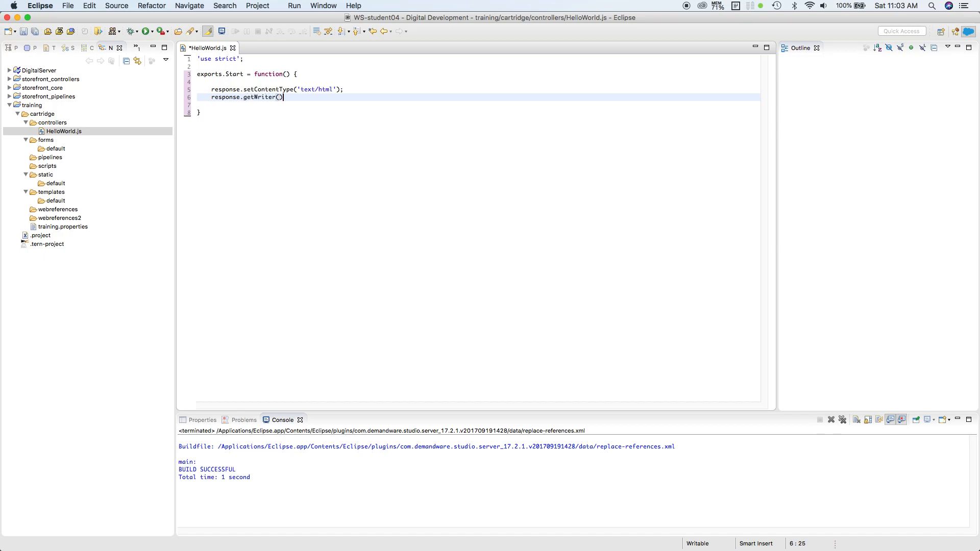
text(.)
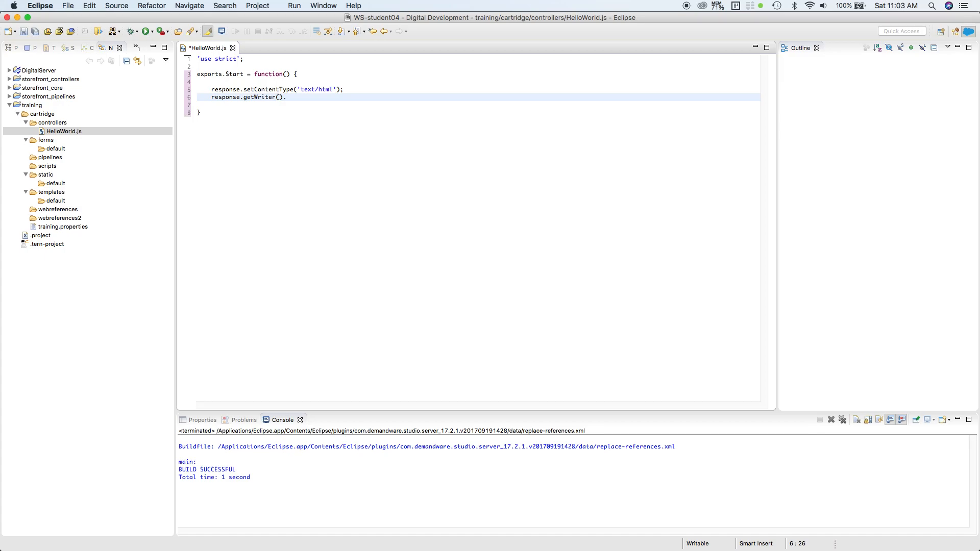
text(.print)
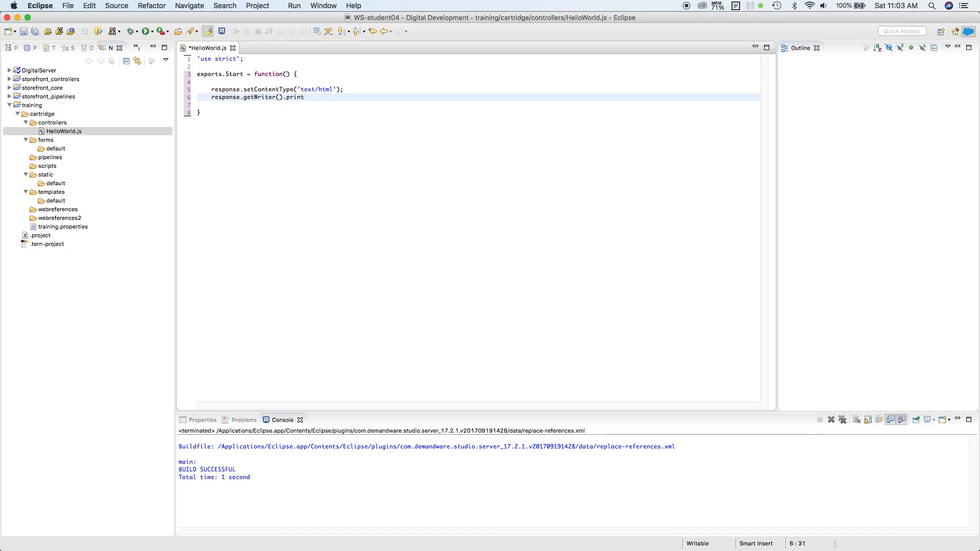
text(ln)
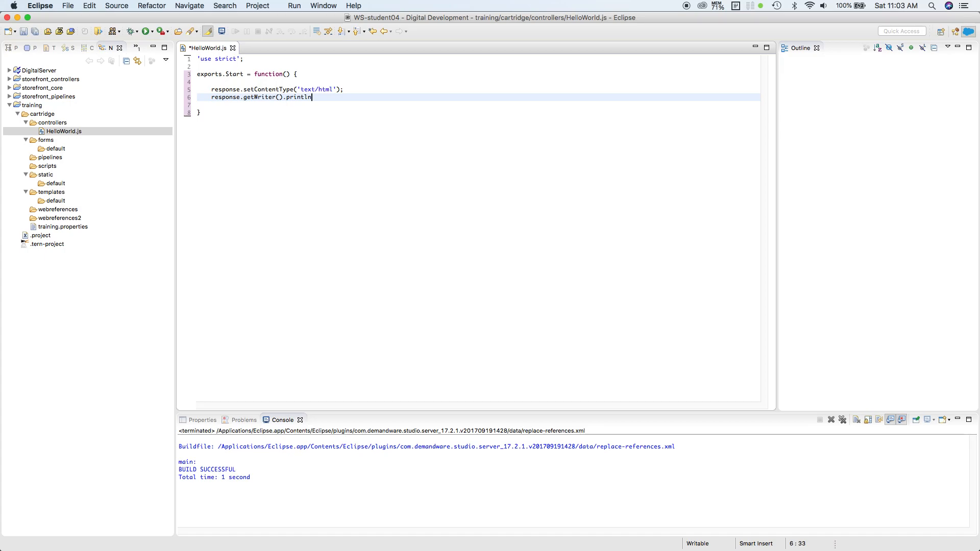
text(();)
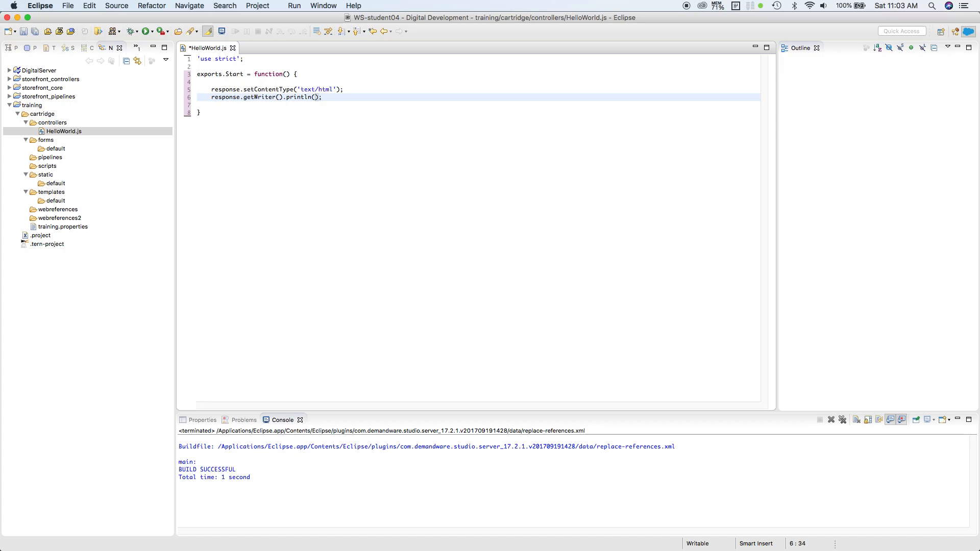
text(')
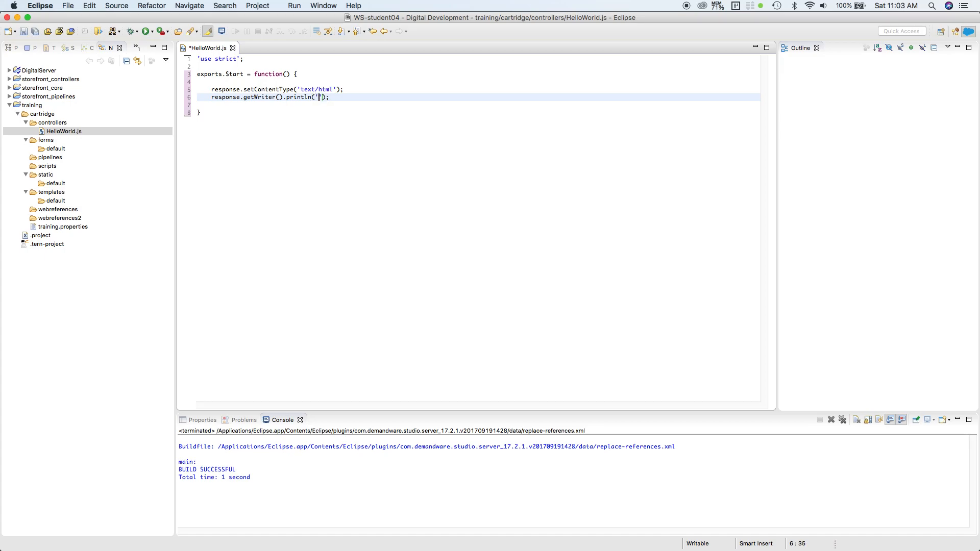
text(Hello)
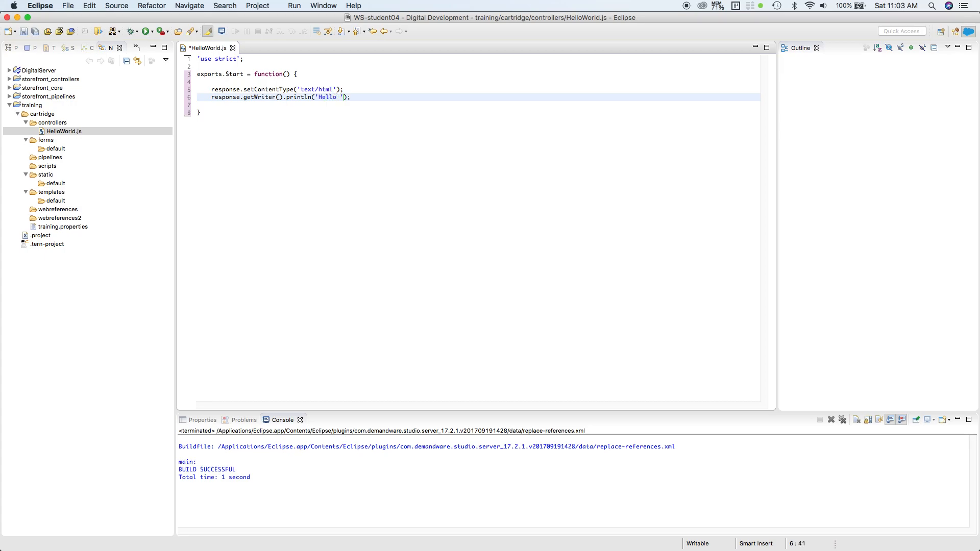
text(World)
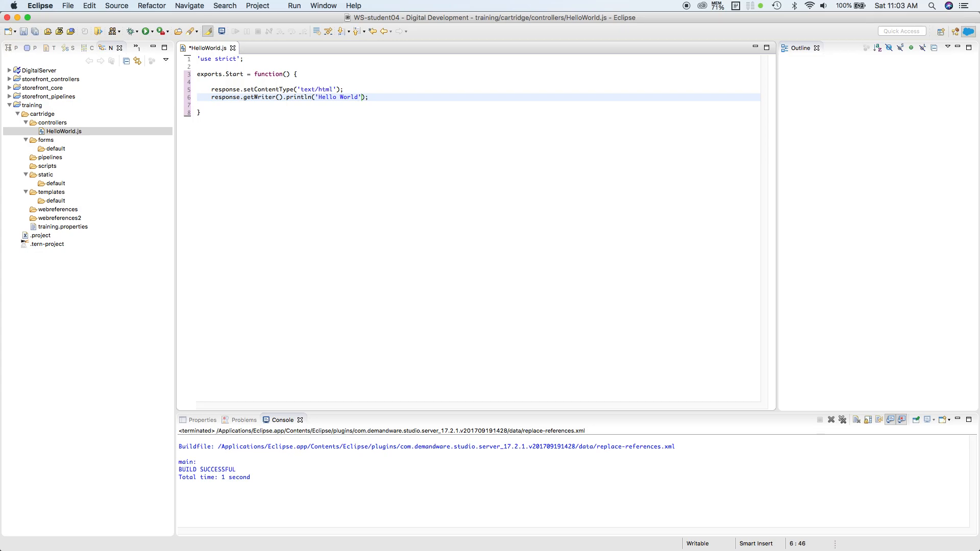
click(360, 97)
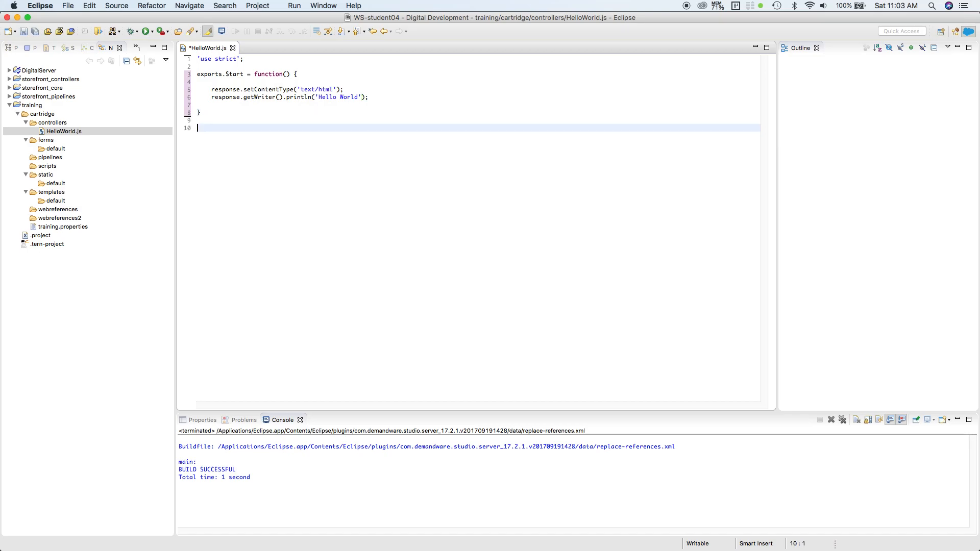
End the file with exports.Start.public = true; to expose the Start function
text(exports.)
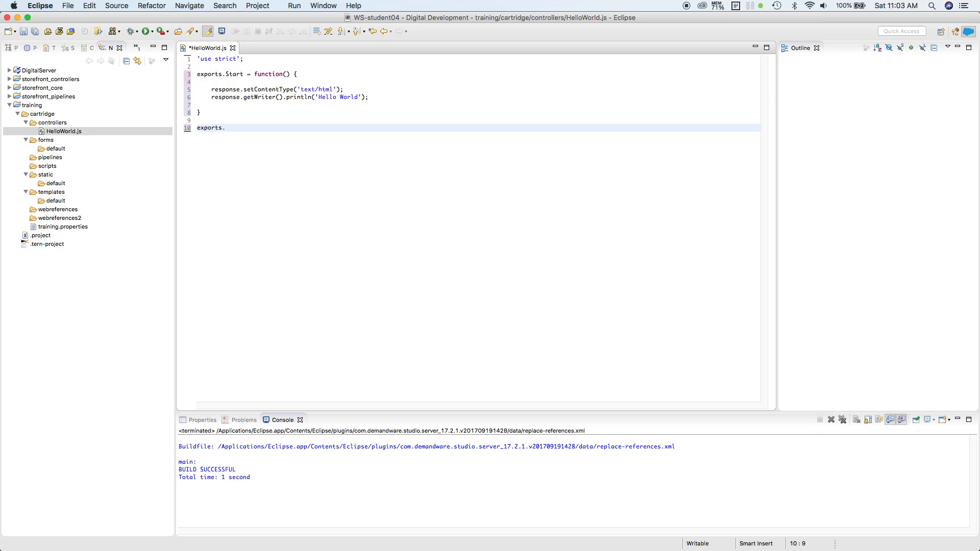
text(S)
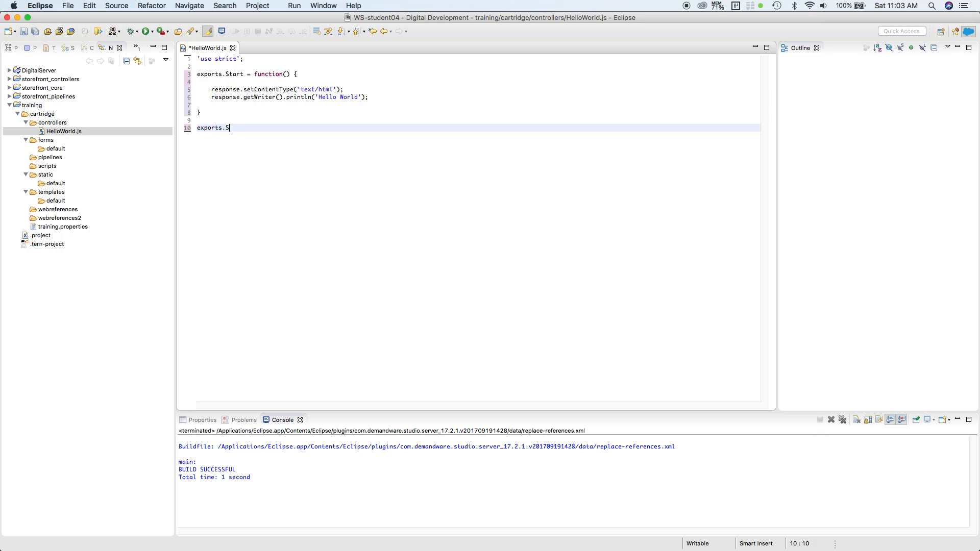
text(tart)
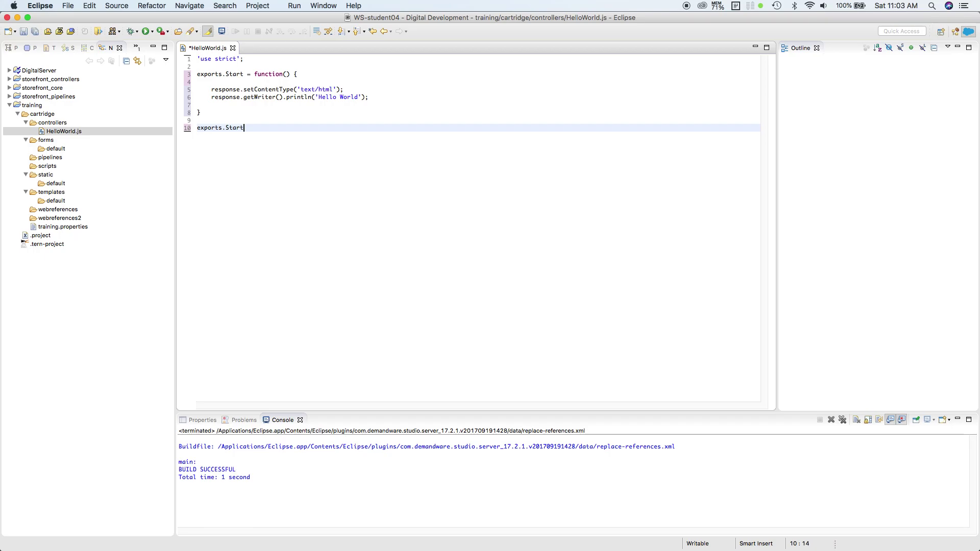
text(.p)
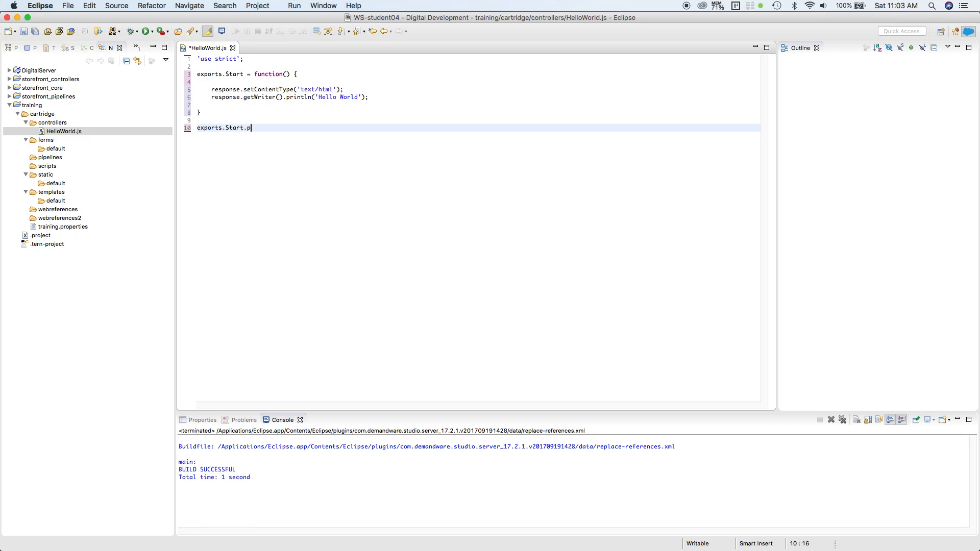
text(ublic)
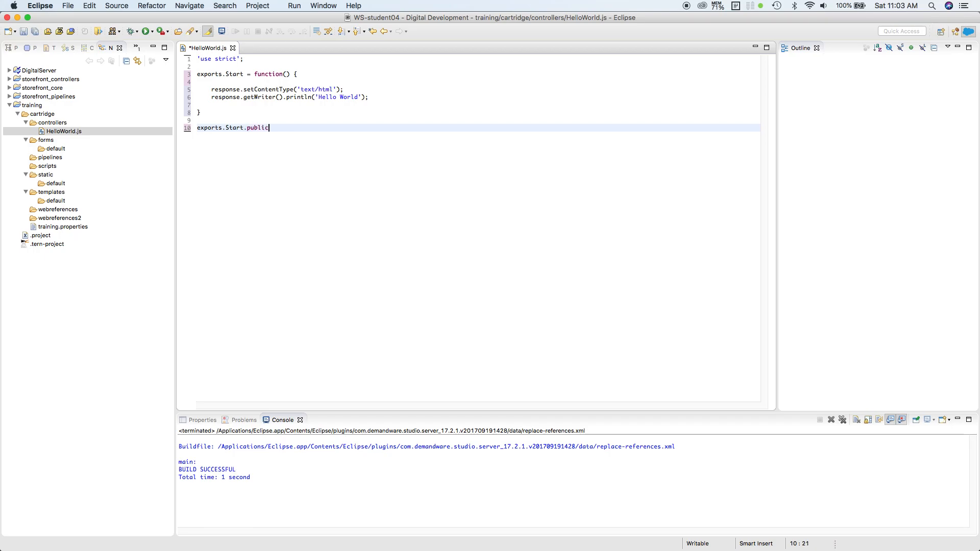
text(= true)
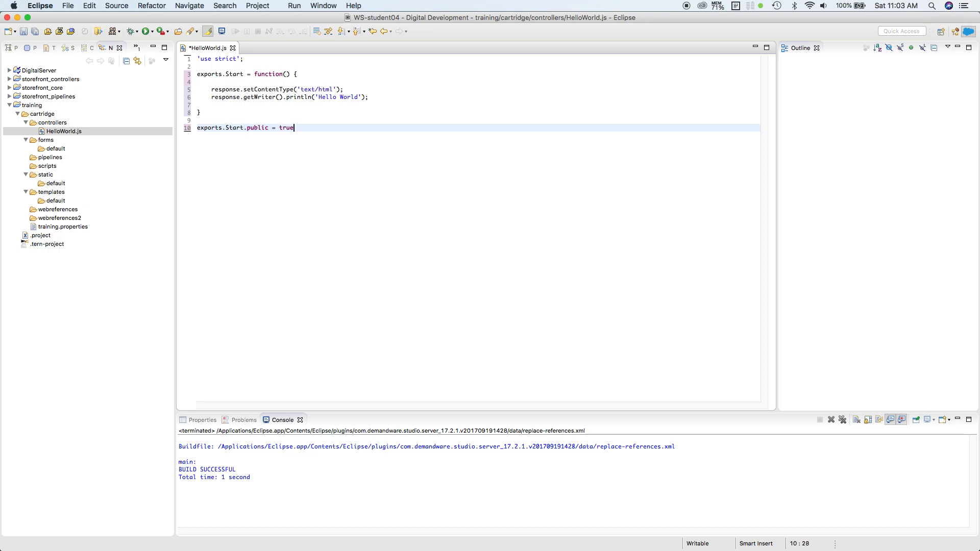
text(;)
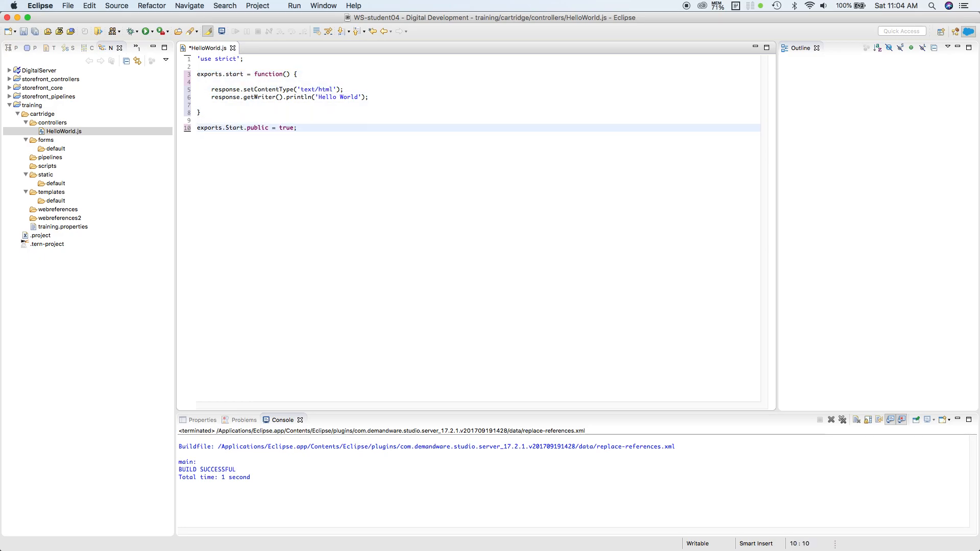
click(228, 127)
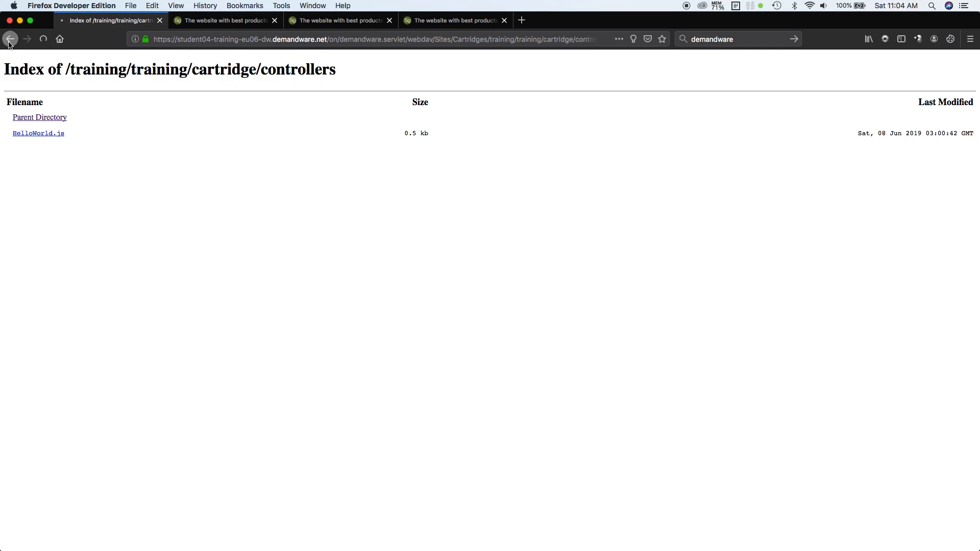
Navigate the browser back up from the controllers WebDAV index to /training/training
click(9, 39)
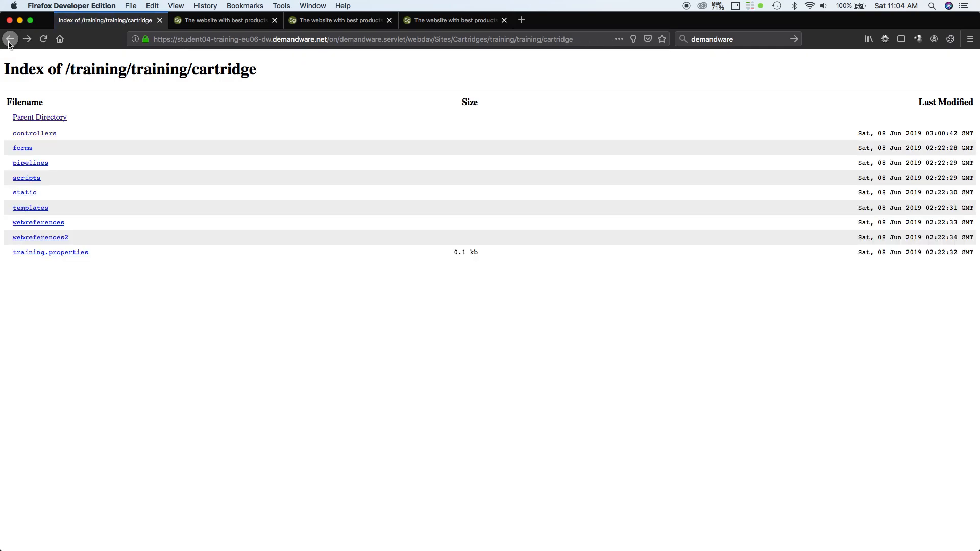
click(10, 39)
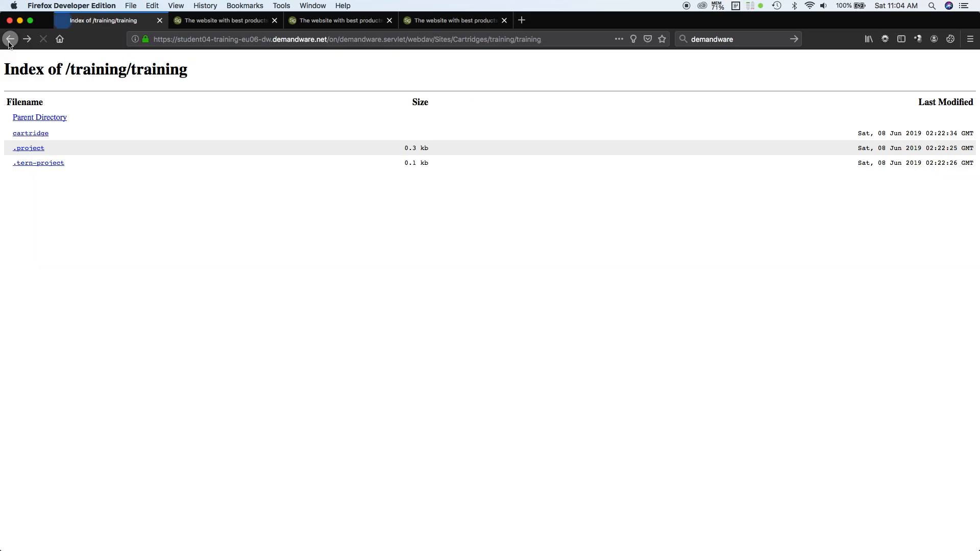
click(9, 39)
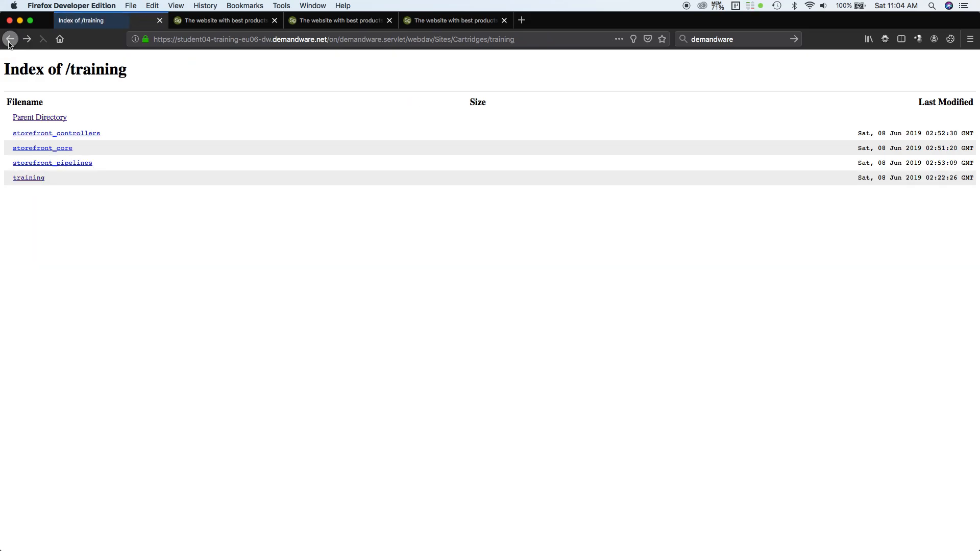
click(29, 177)
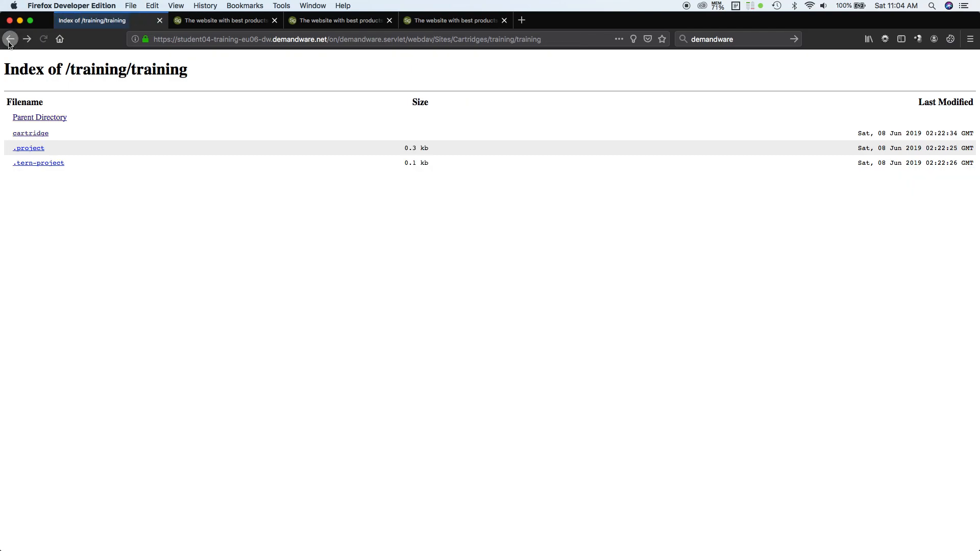
click(10, 39)
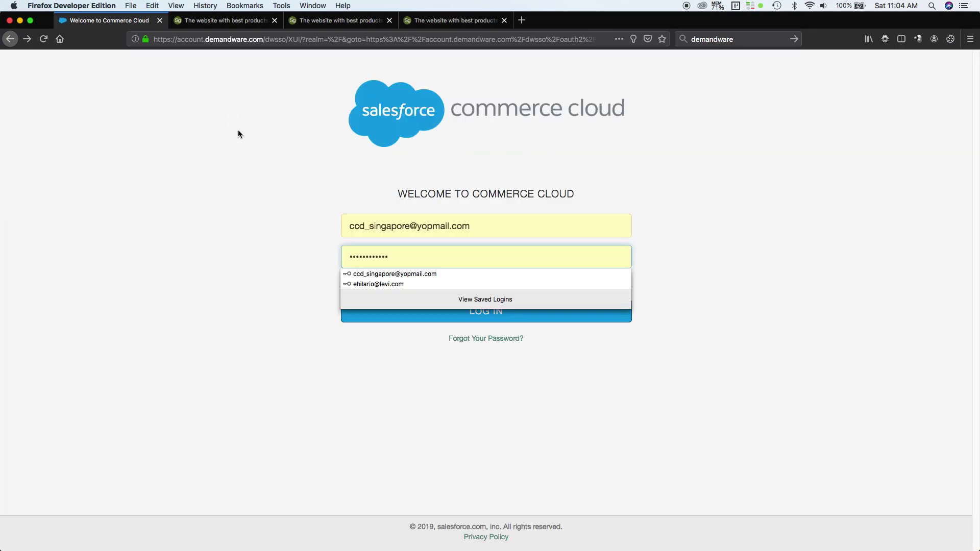
mouse_move(423, 274)
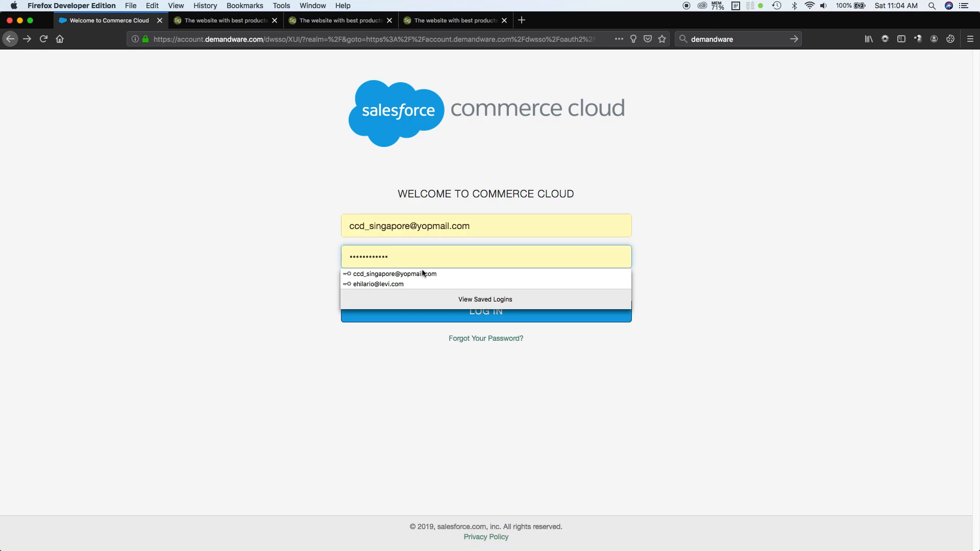
Log in to the student04 sandbox with the saved credentials from autofill
click(486, 310)
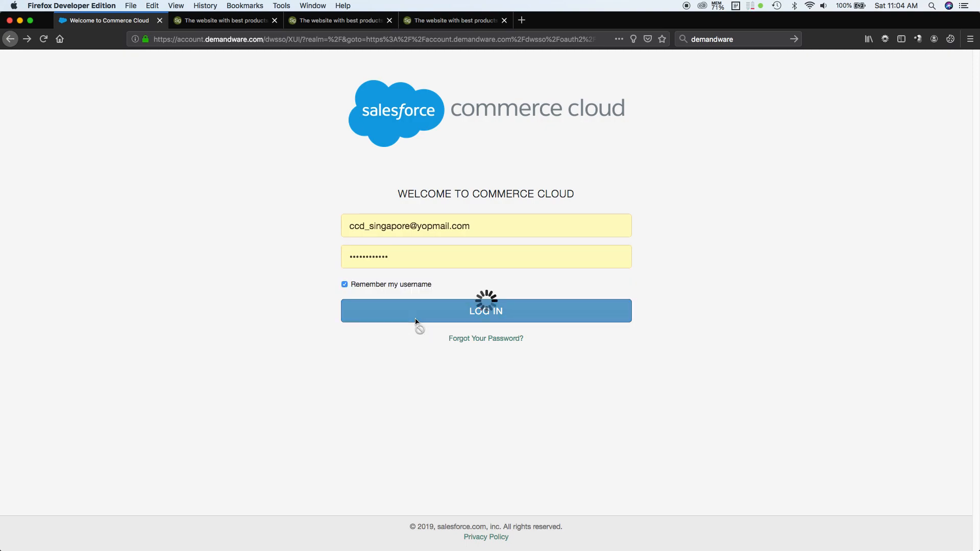
click(486, 311)
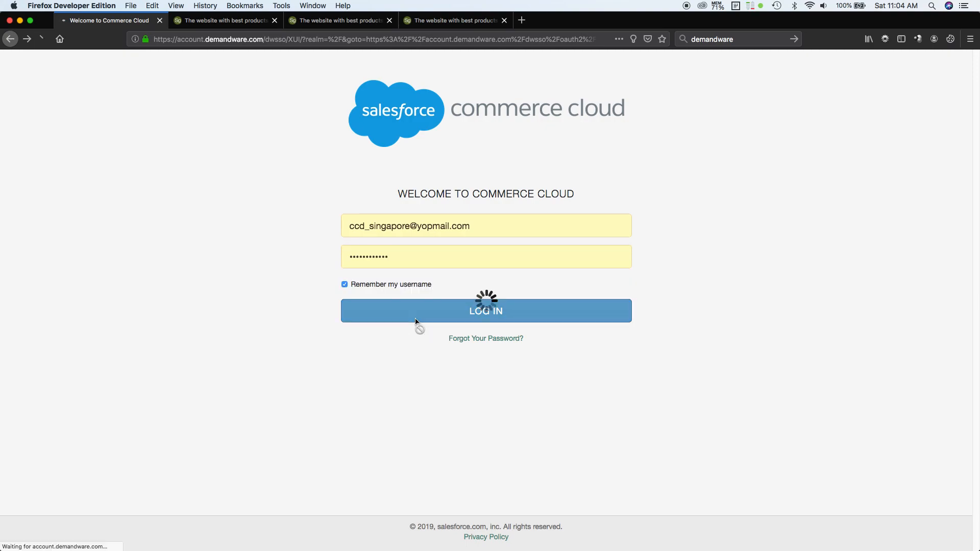
click(486, 310)
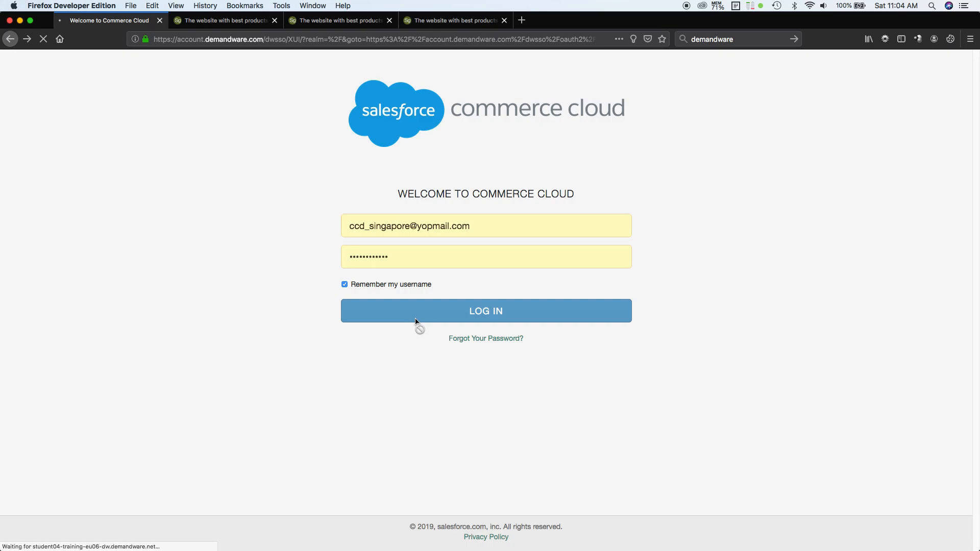
click(486, 311)
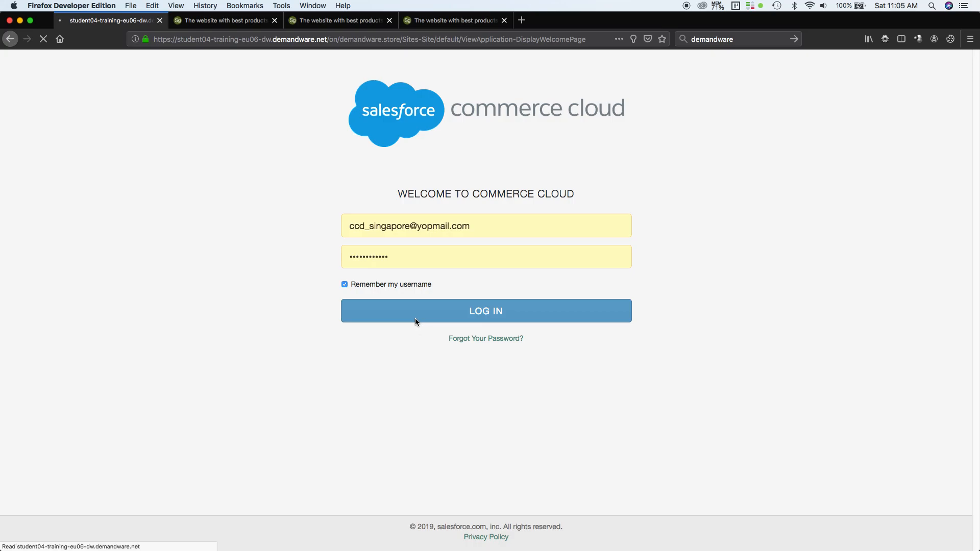
click(486, 311)
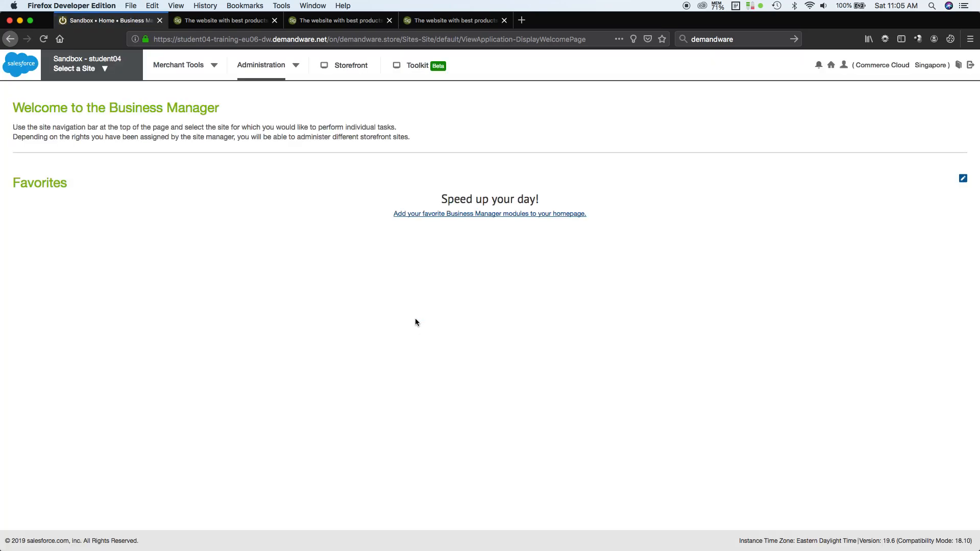
Select the SiteGenesis site and go to Administration > Site Development > Development Setup
click(78, 68)
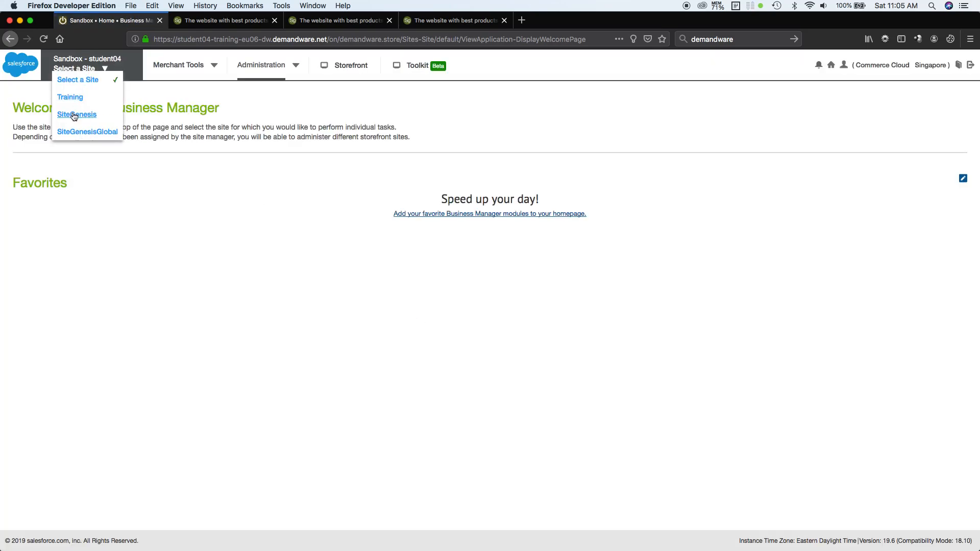
click(76, 115)
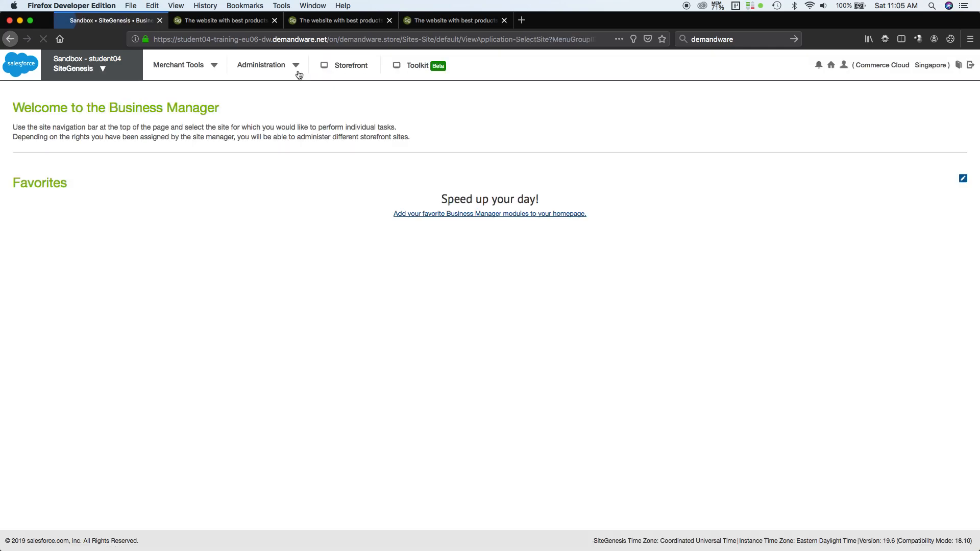
click(262, 65)
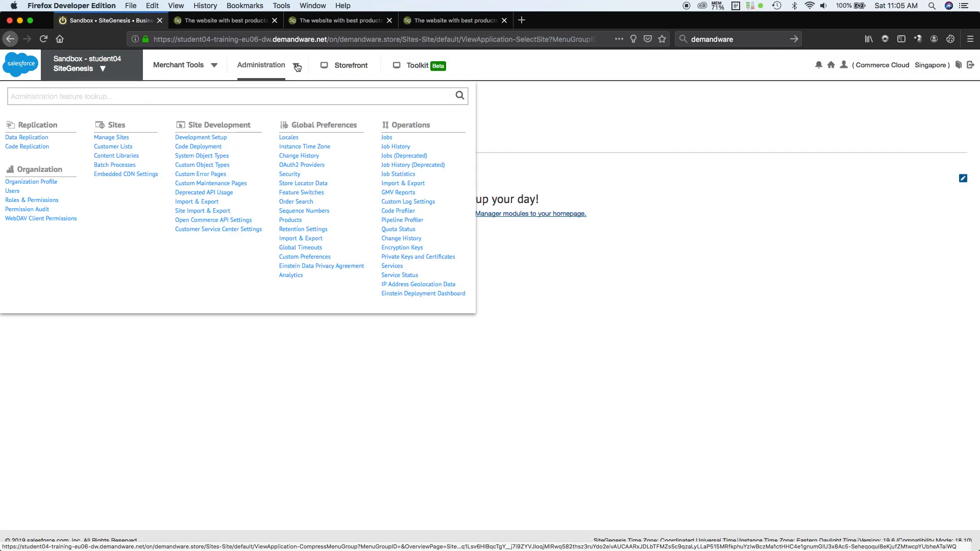
click(202, 138)
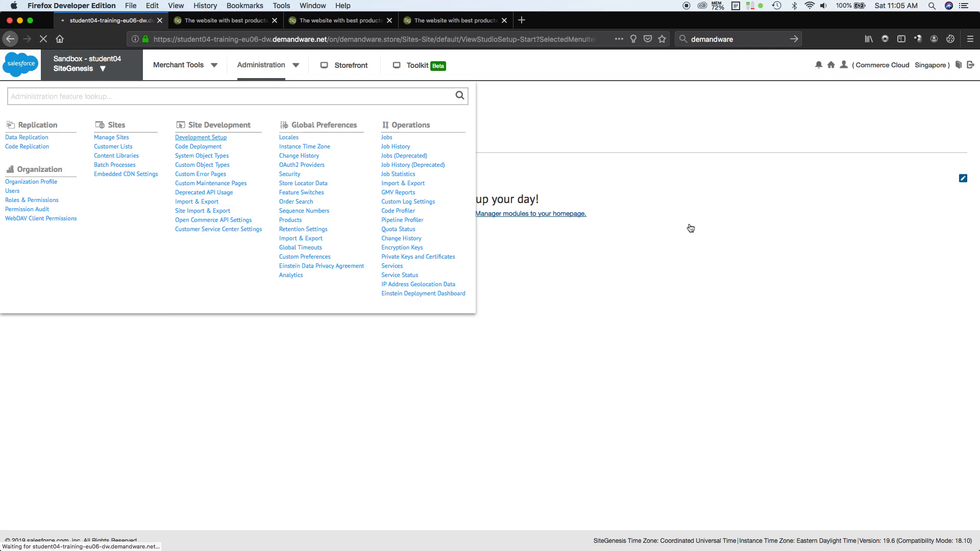
click(201, 137)
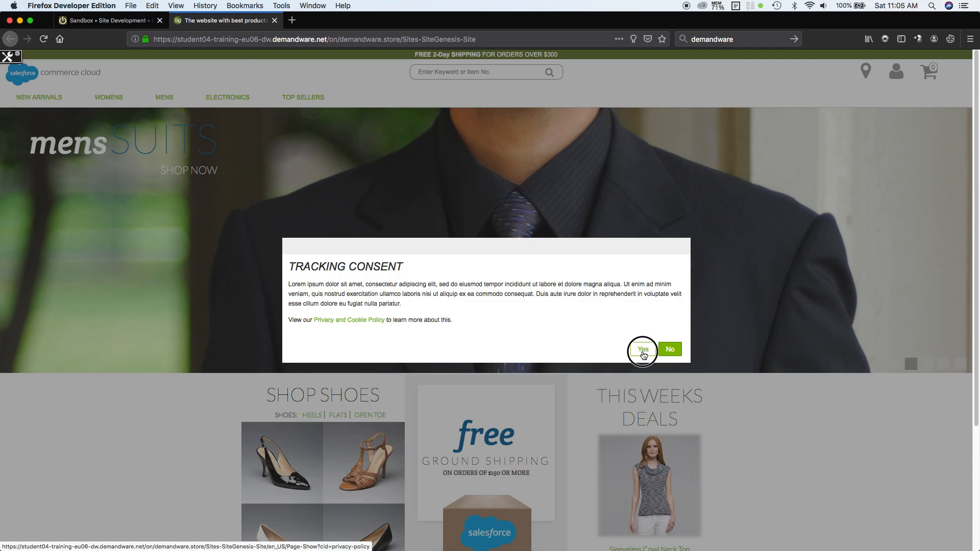
Accept tracking consent and append /default/HelloWorld to the storefront URL
click(641, 349)
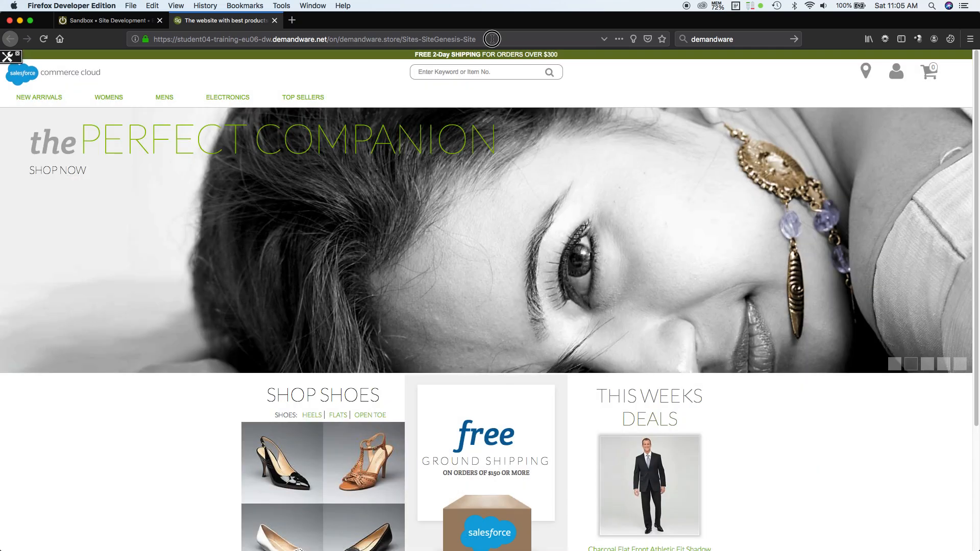
click(313, 39)
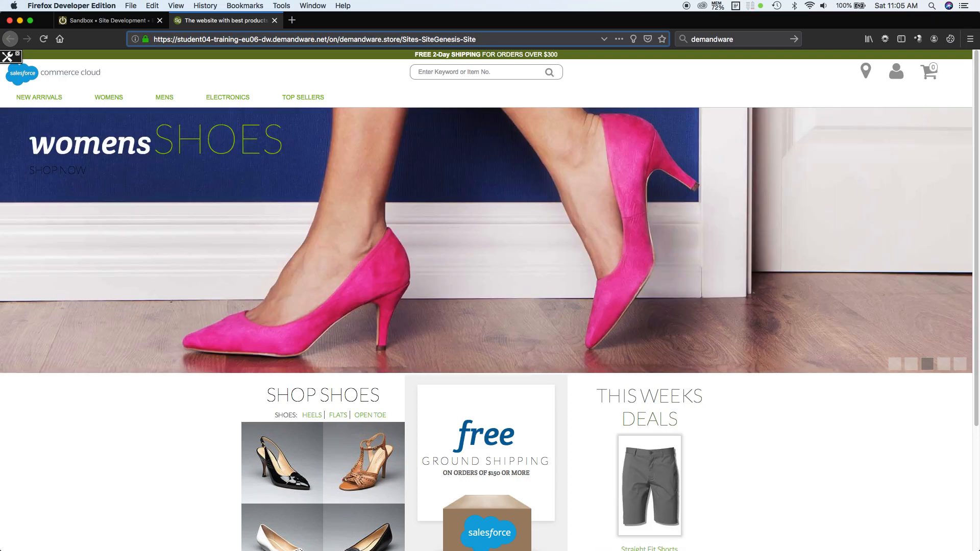
click(312, 39)
text(/default/Hell)
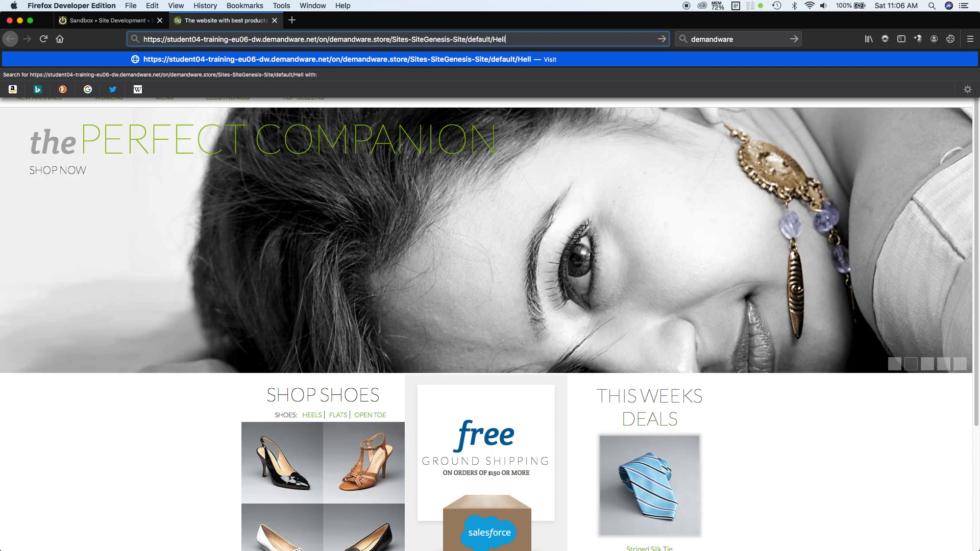
text(oWorld)
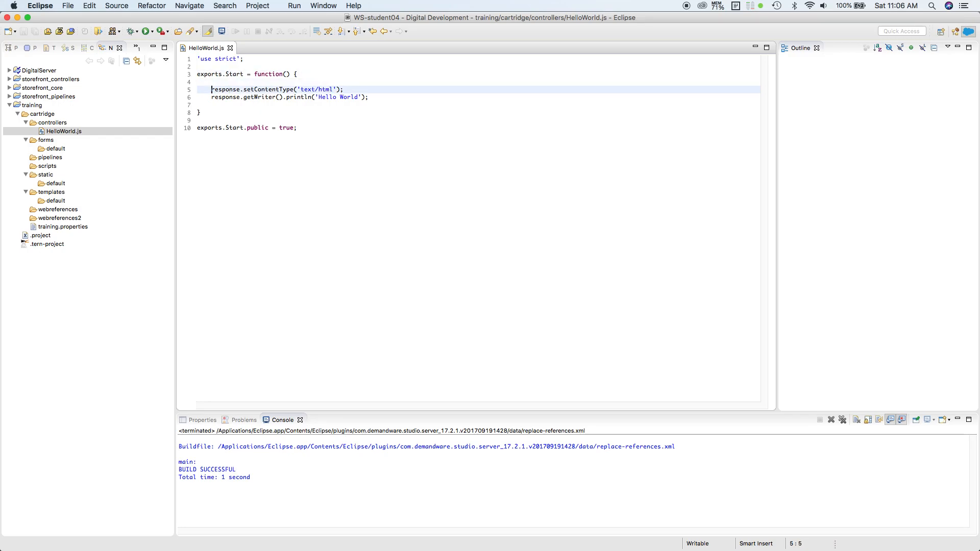
Review the response statements and the public export line in HelloWorld.js
drag(212, 89, 369, 97)
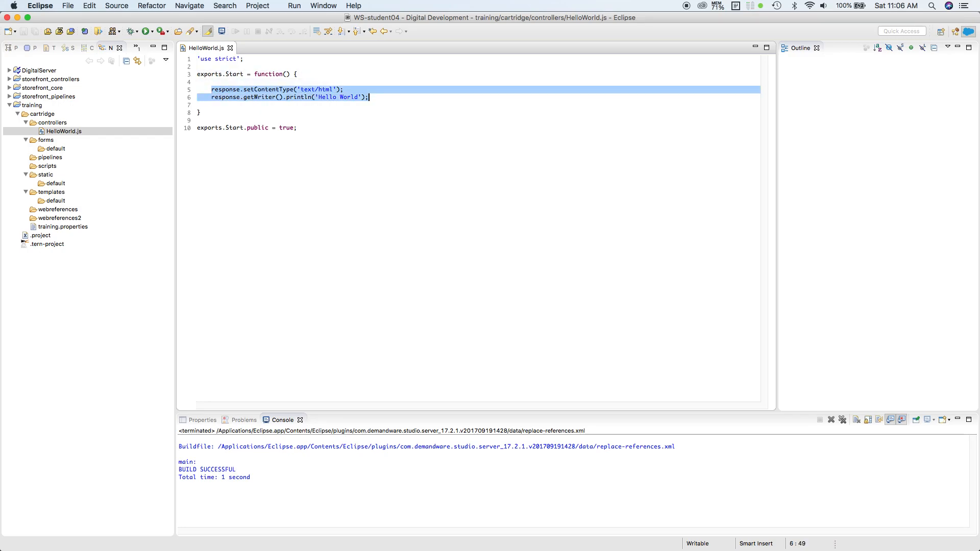
click(369, 97)
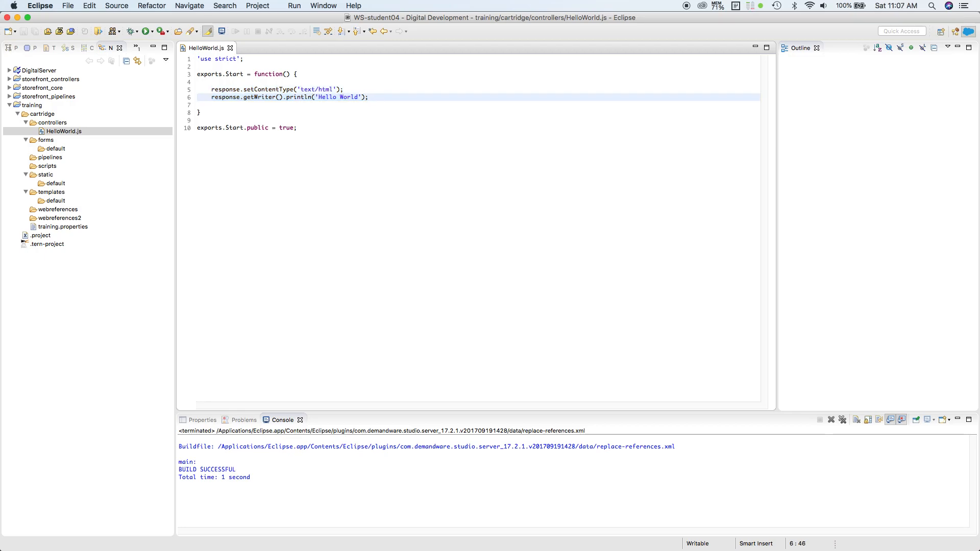
click(299, 128)
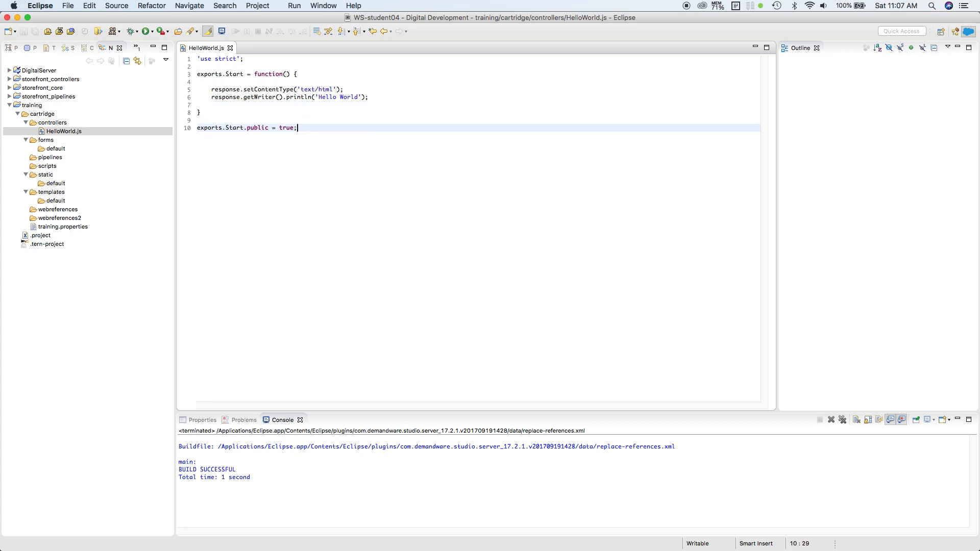
click(354, 97)
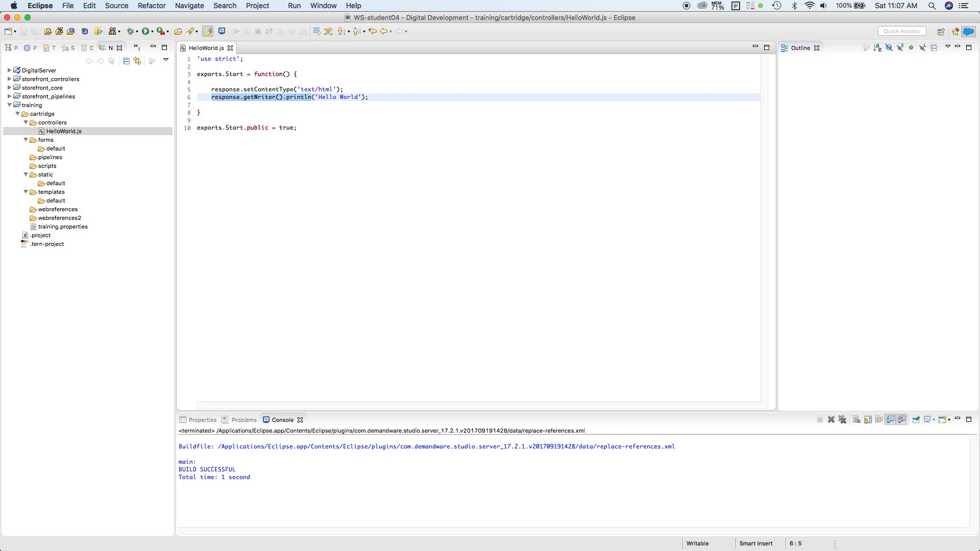
Wrap Hello World in the println string with <h1> and </h1> tags
click(312, 97)
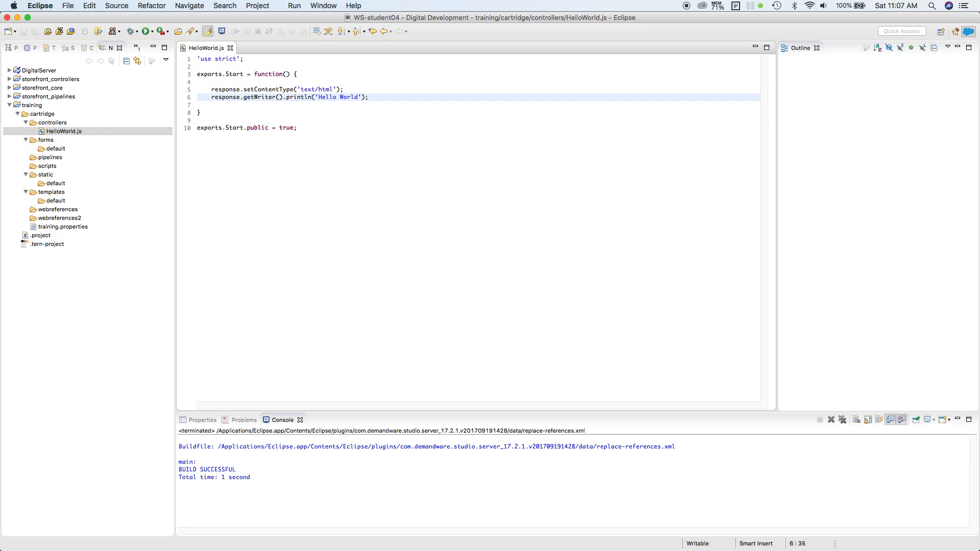
text(<h1>)
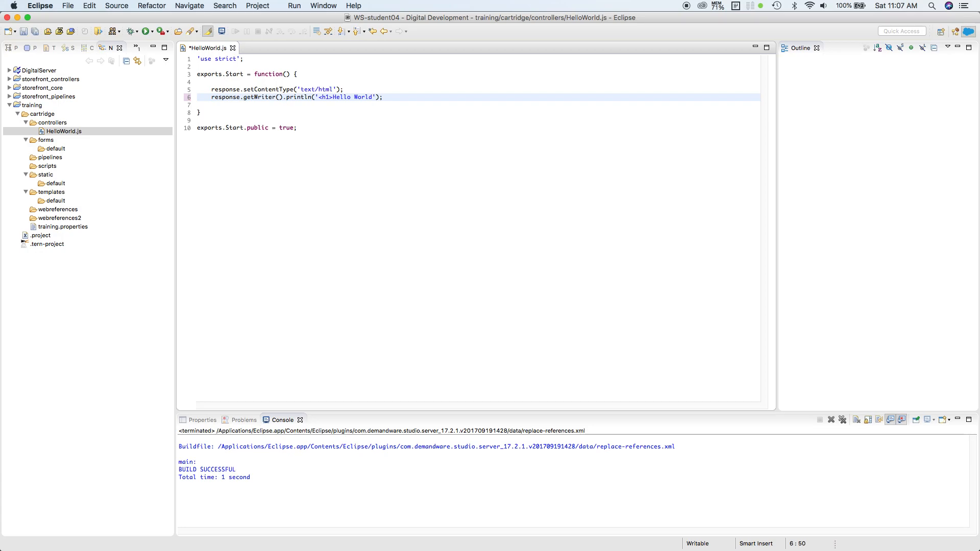
text(</h)
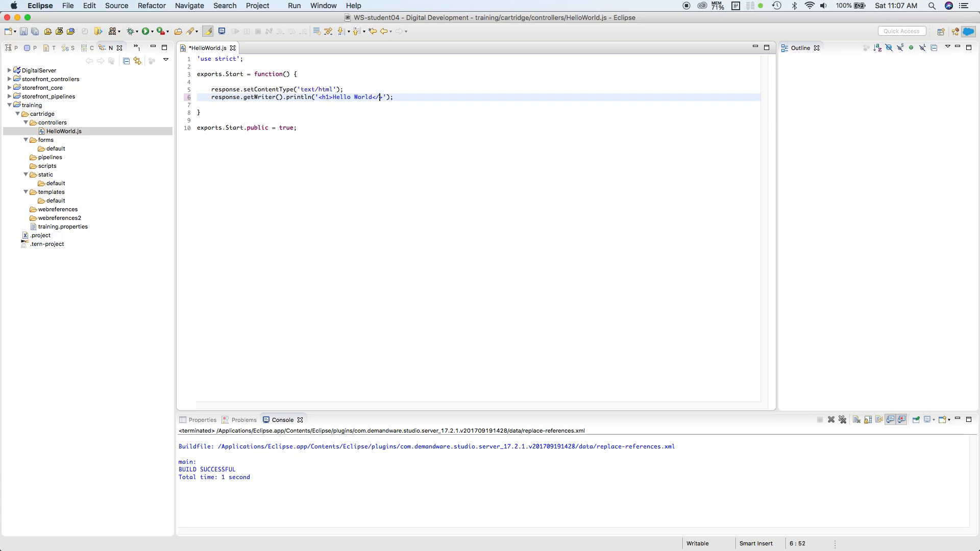
text(1)
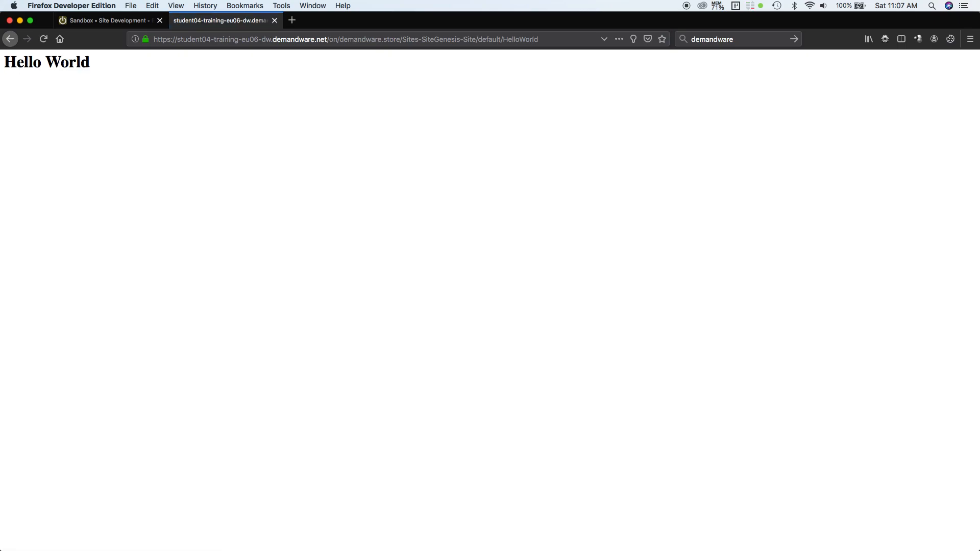
mouse_move(492, 43)
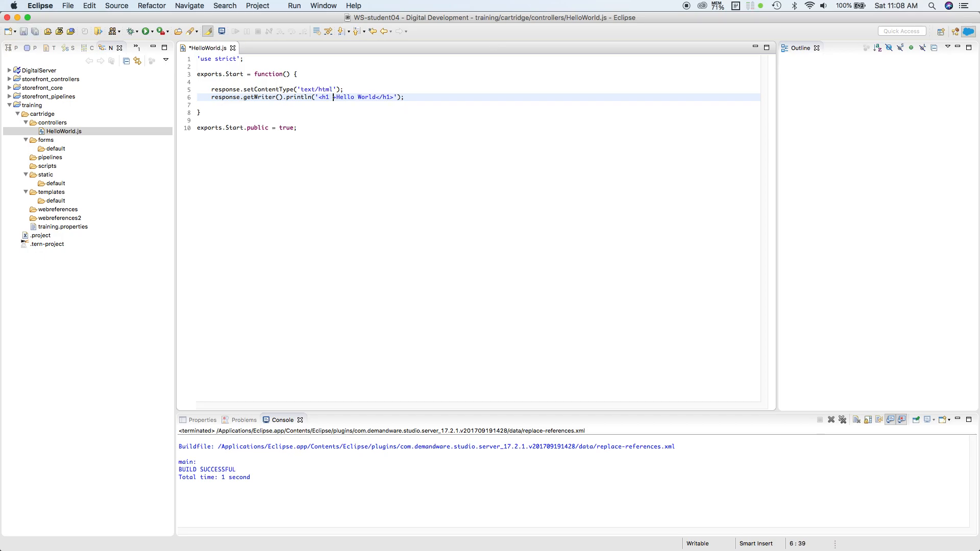
Add style="text-align: center; color: red;" to the h1 tag and save HelloWorld.js
text(style)
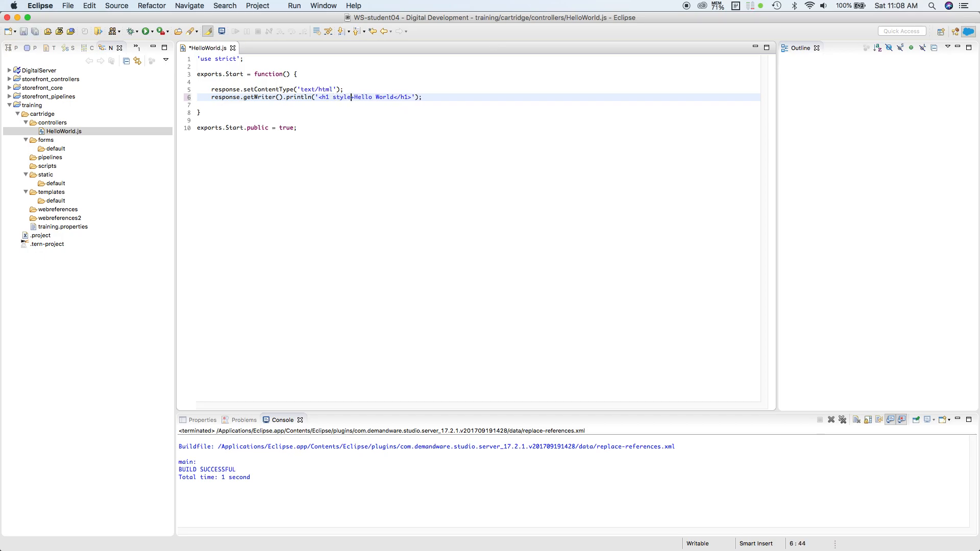
text(="")
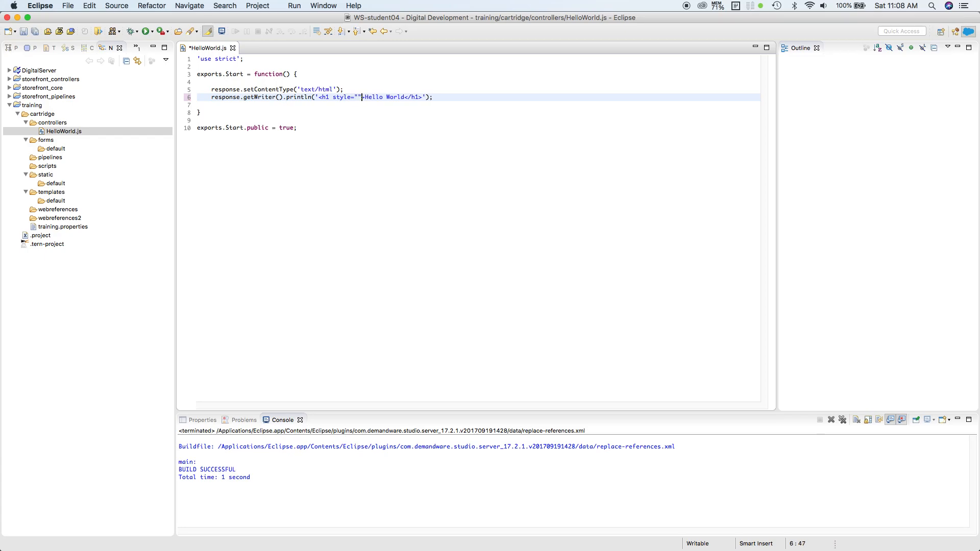
text(text-align: ce)
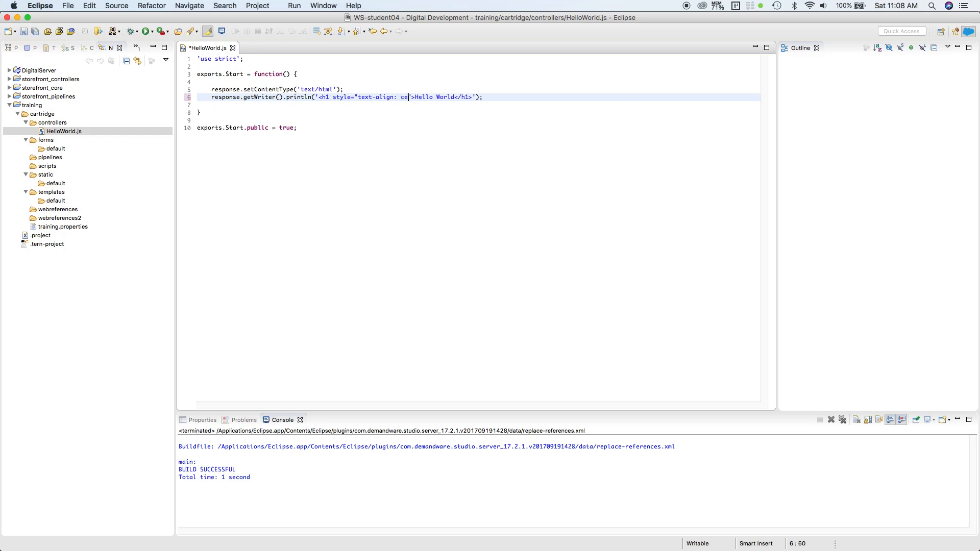
text(nter; c)
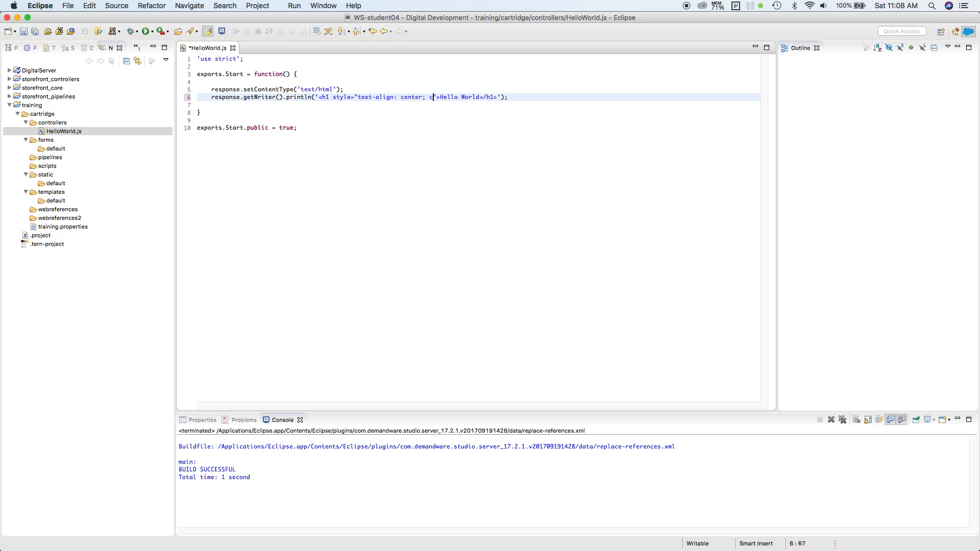
text(olor:)
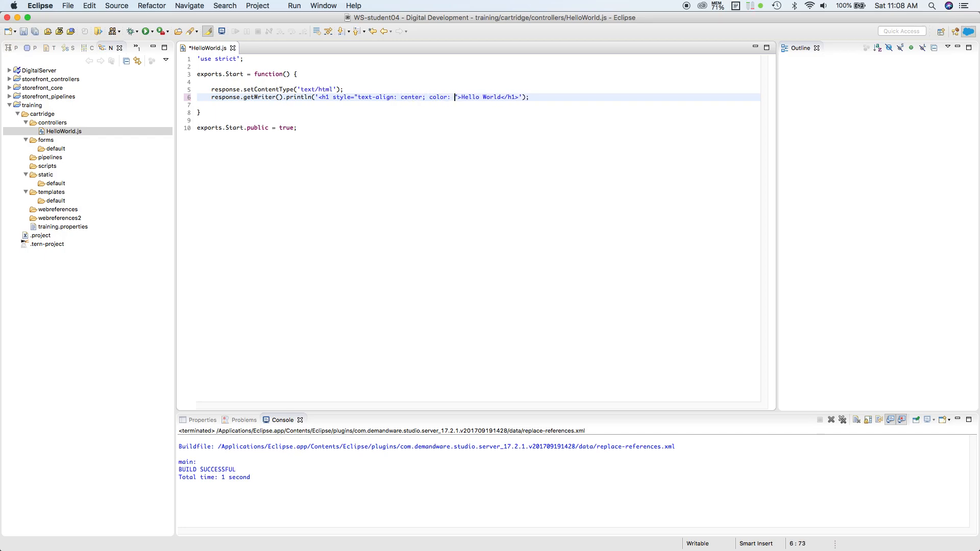
text(red;)
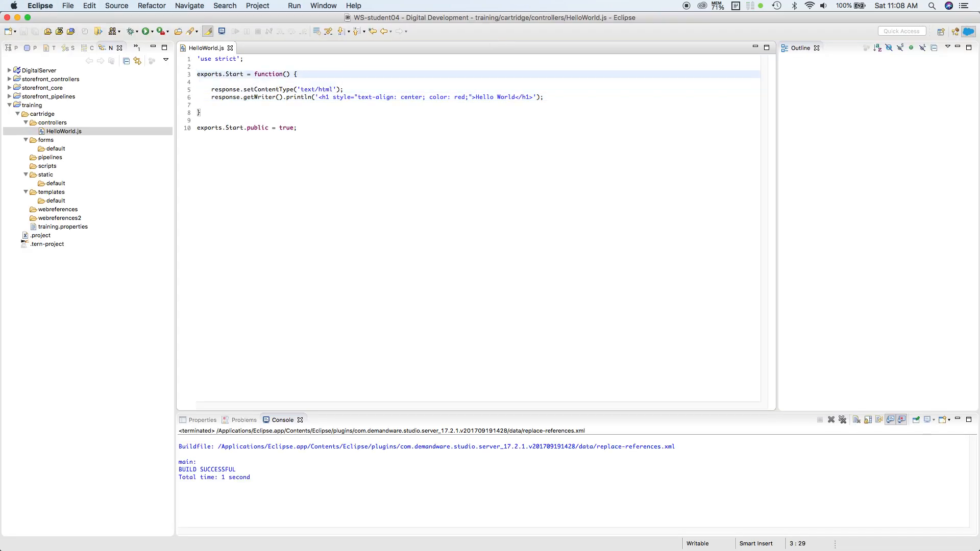
Rename Start to ShowMe on the function definition and the public export line
double_click(236, 74)
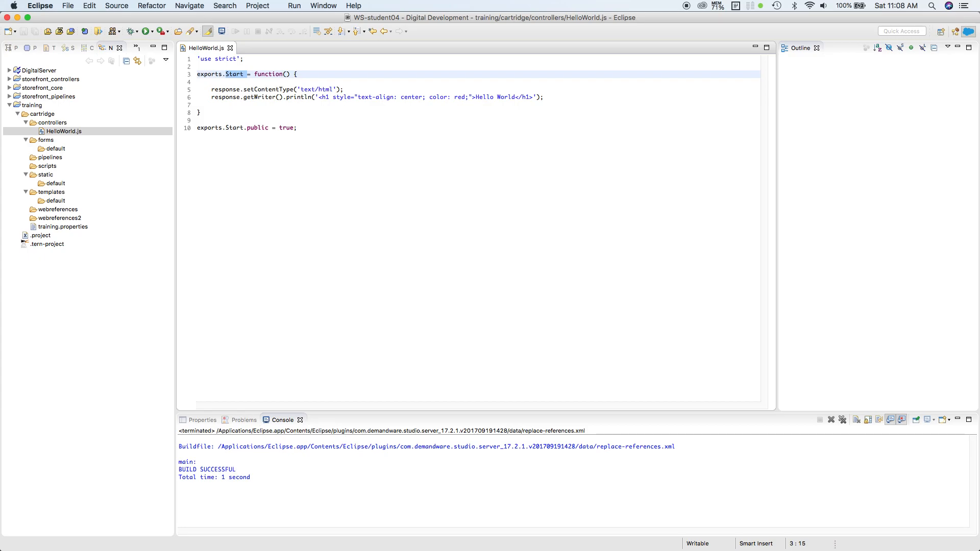
click(245, 73)
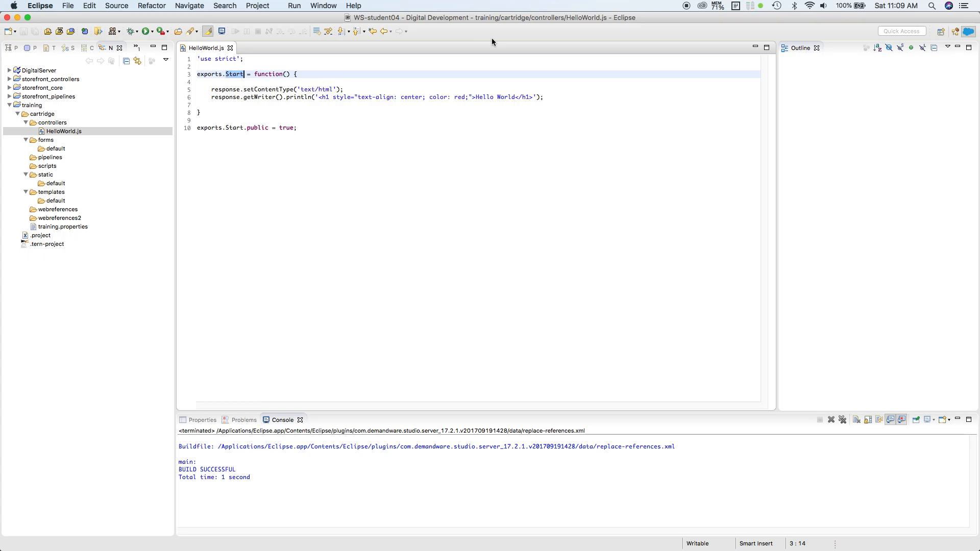
text(Show)
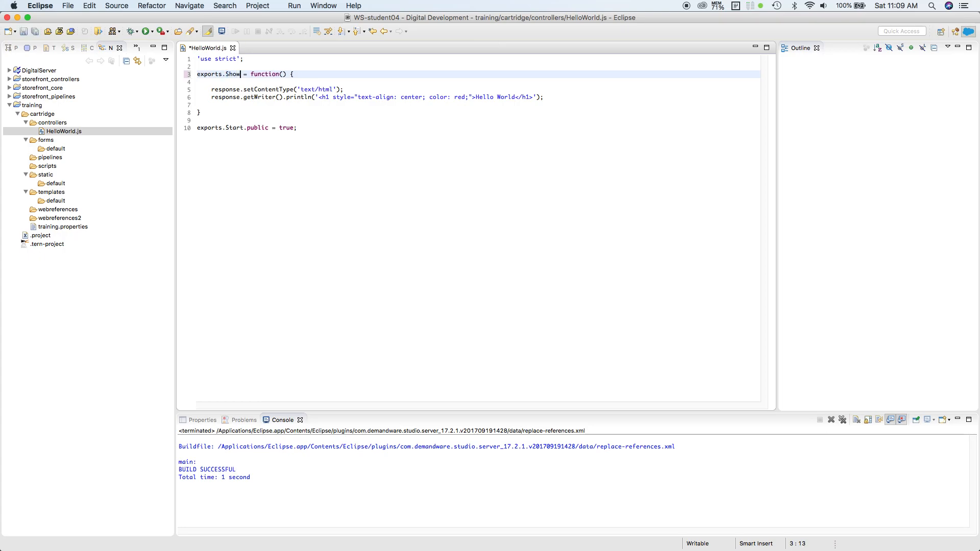
text(Me)
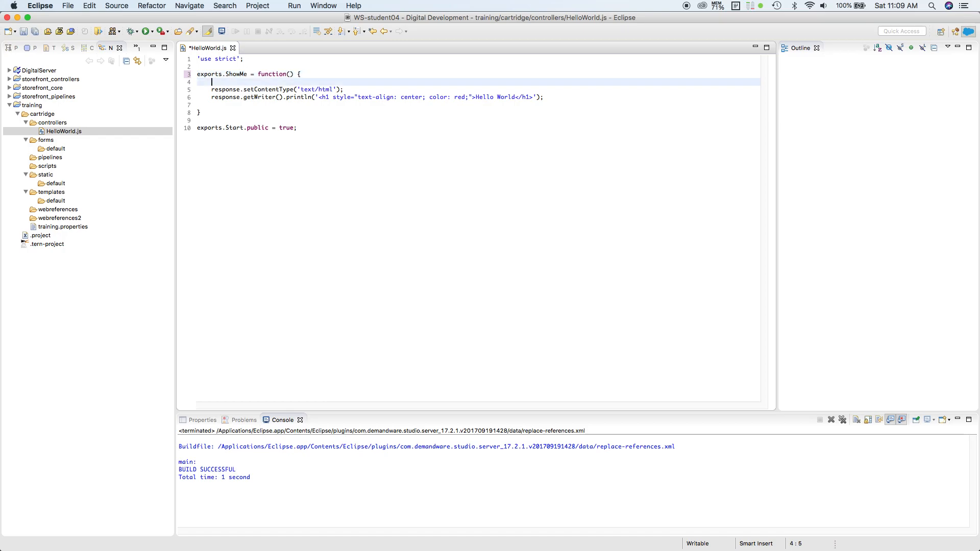
click(246, 128)
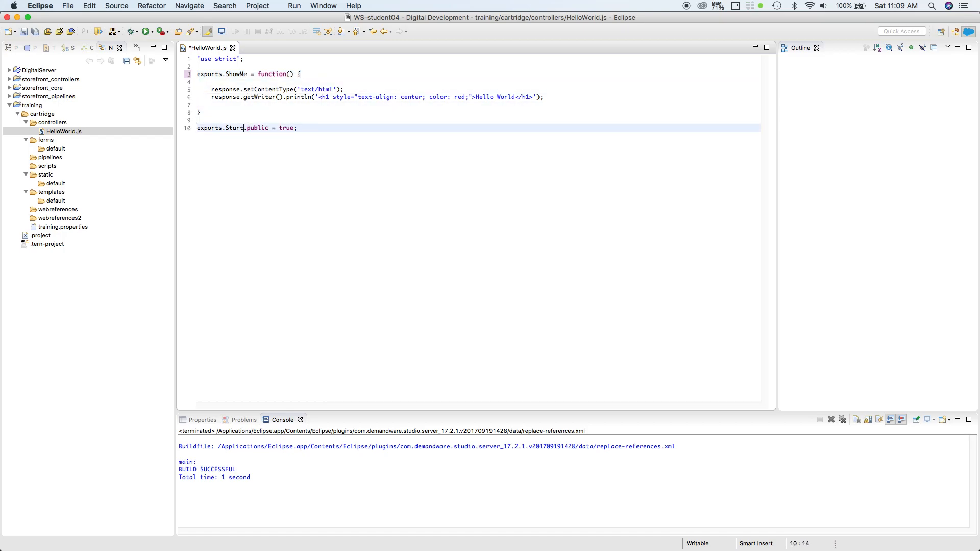
key(backspace)
text(howMe)
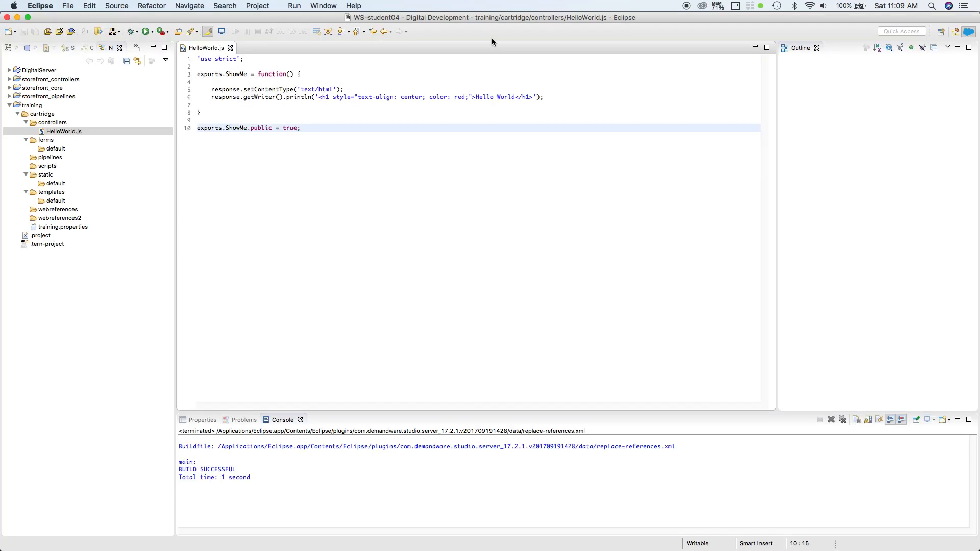
Restore the function name to Start on both lines and save HelloWorld.js
text(Start)
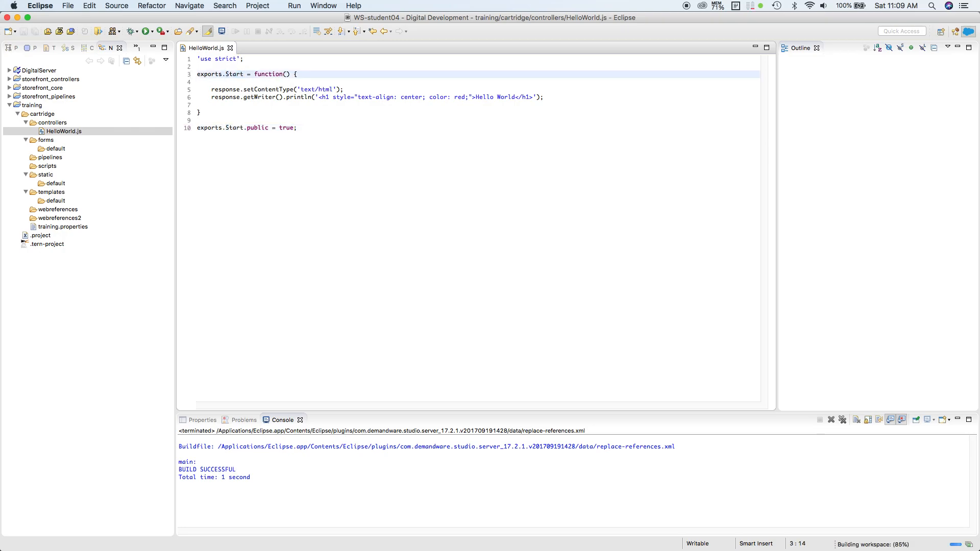
click(246, 74)
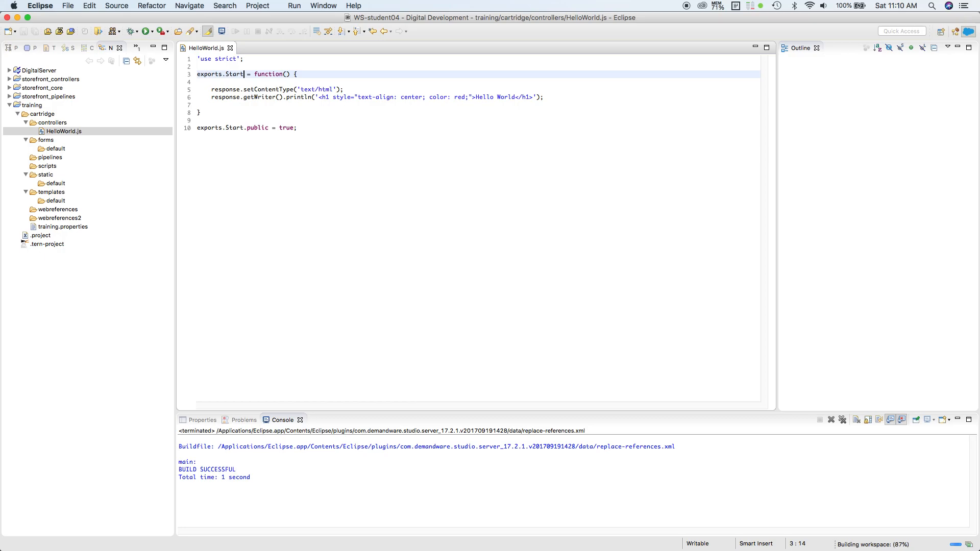